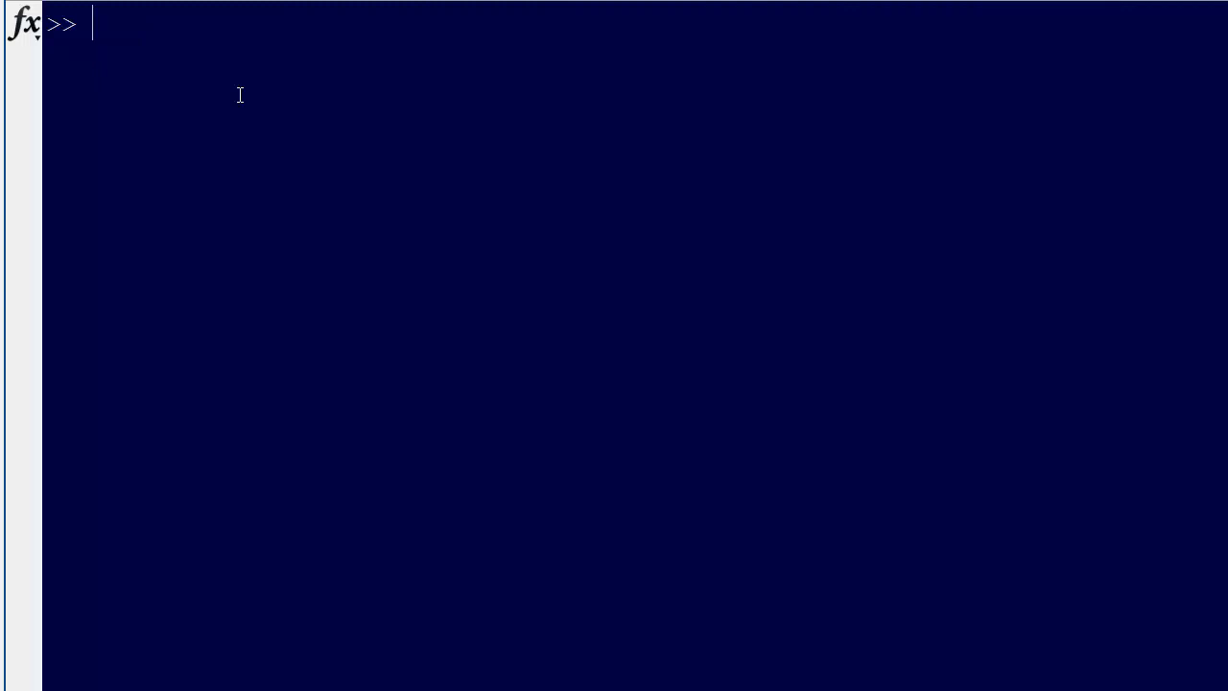
Define x as the vector -10:0.01:10 in the Command Window
text(G)
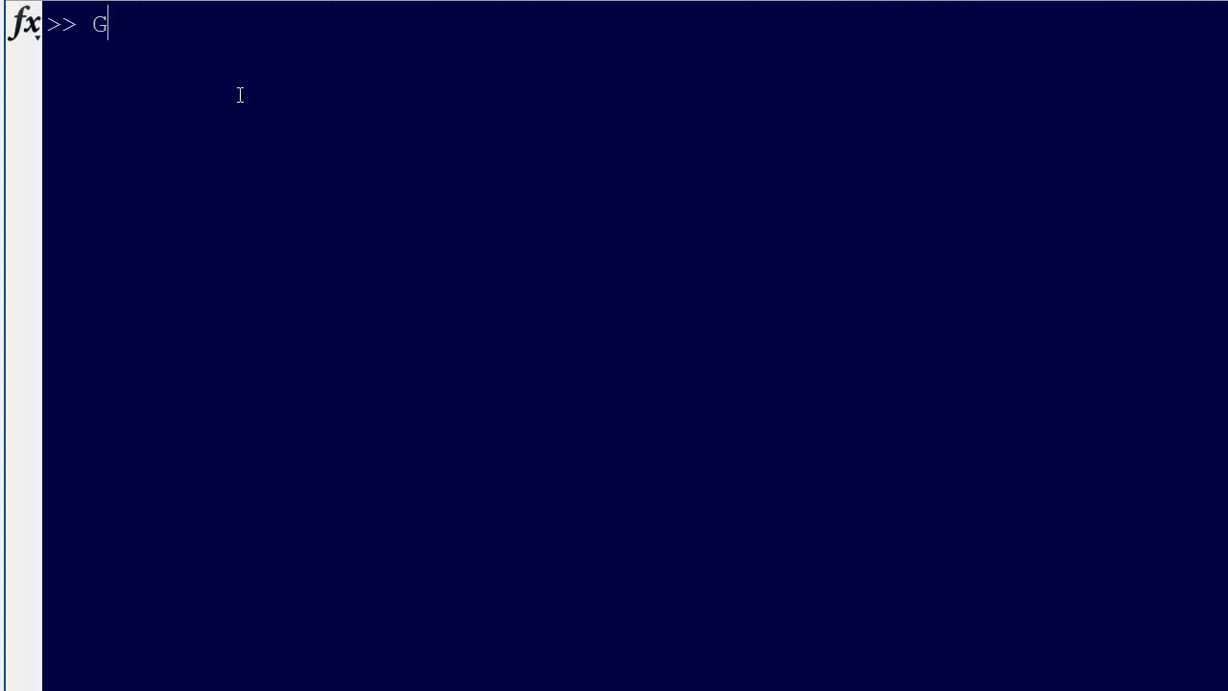
key(Backspace)
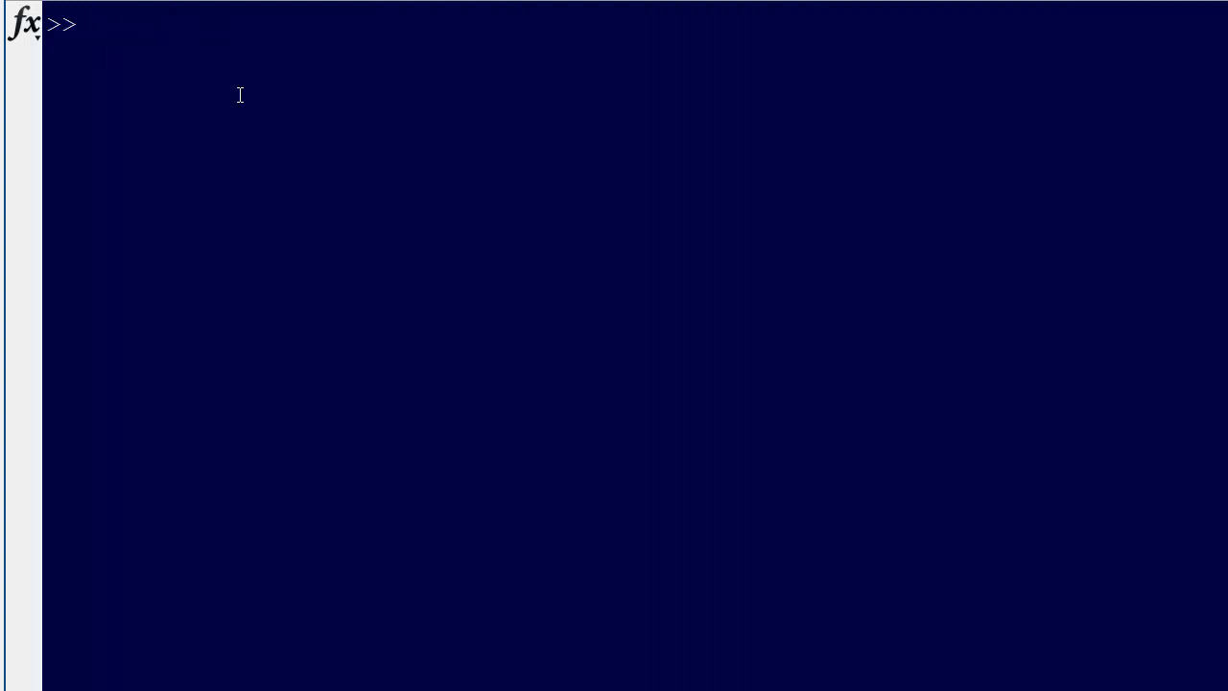
click(92, 23)
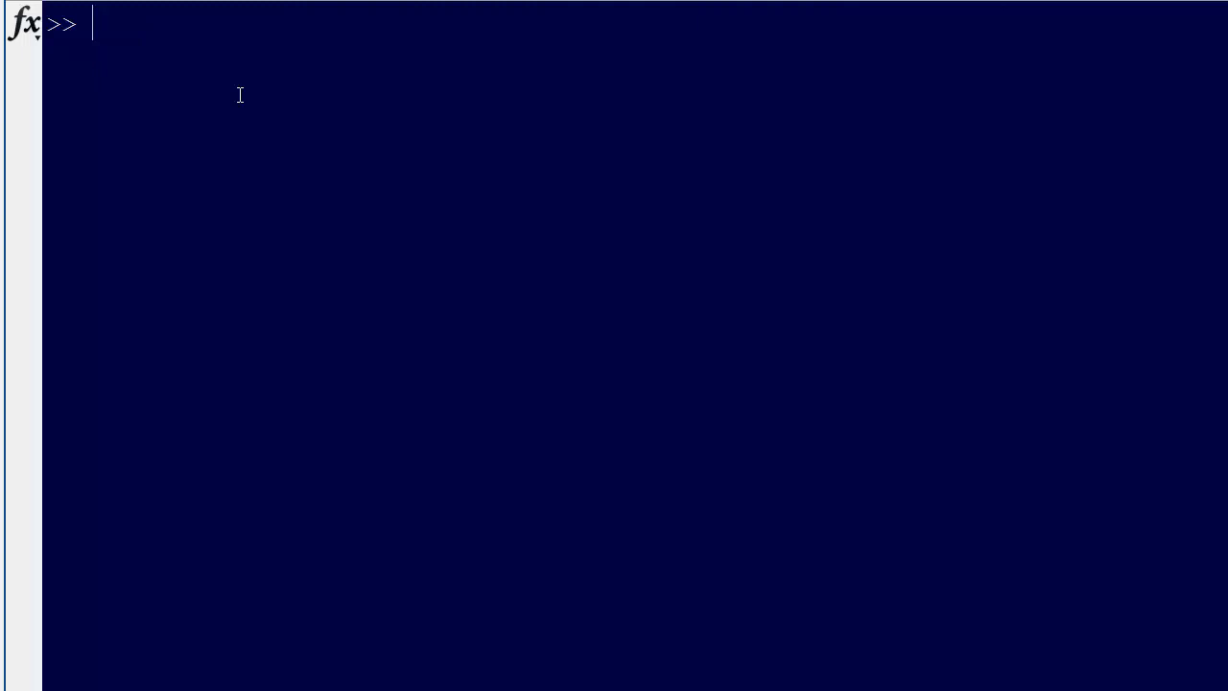
text(x)
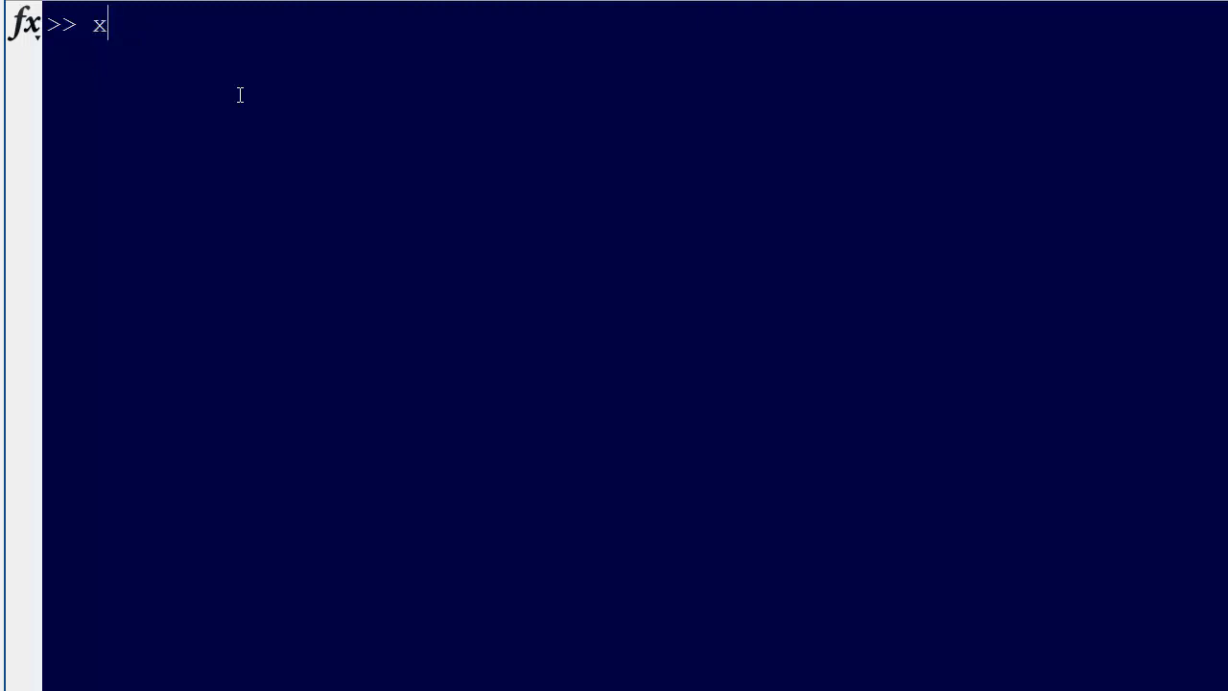
text(=)
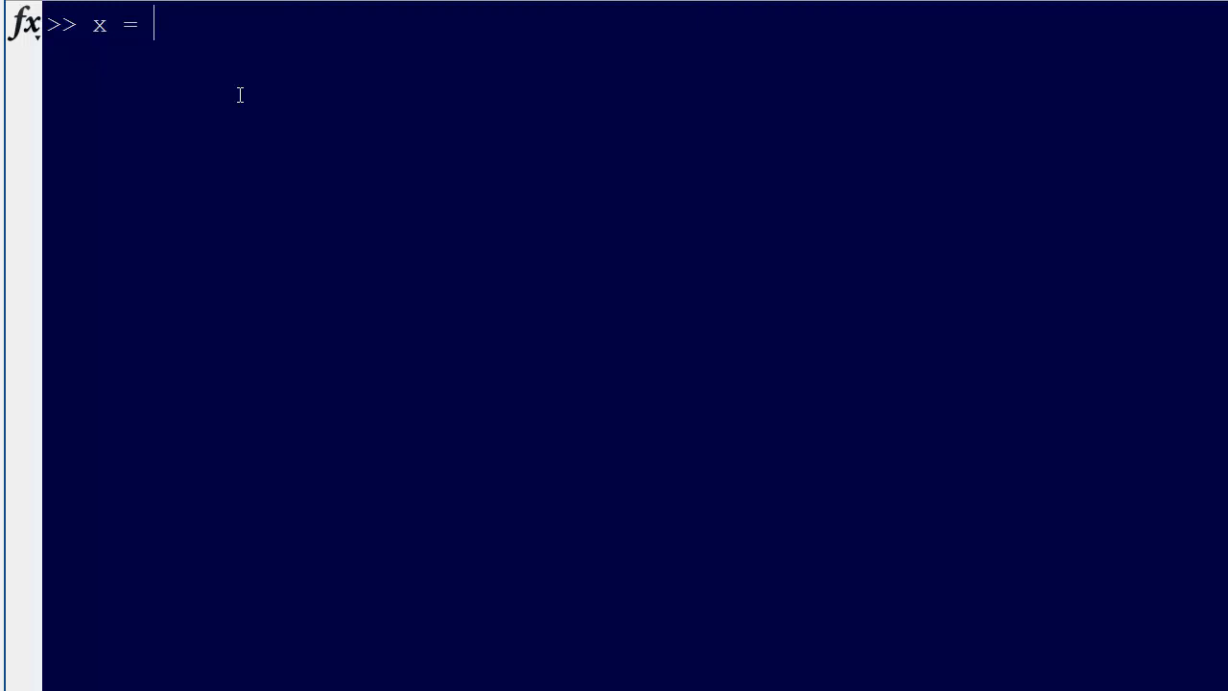
text(-1)
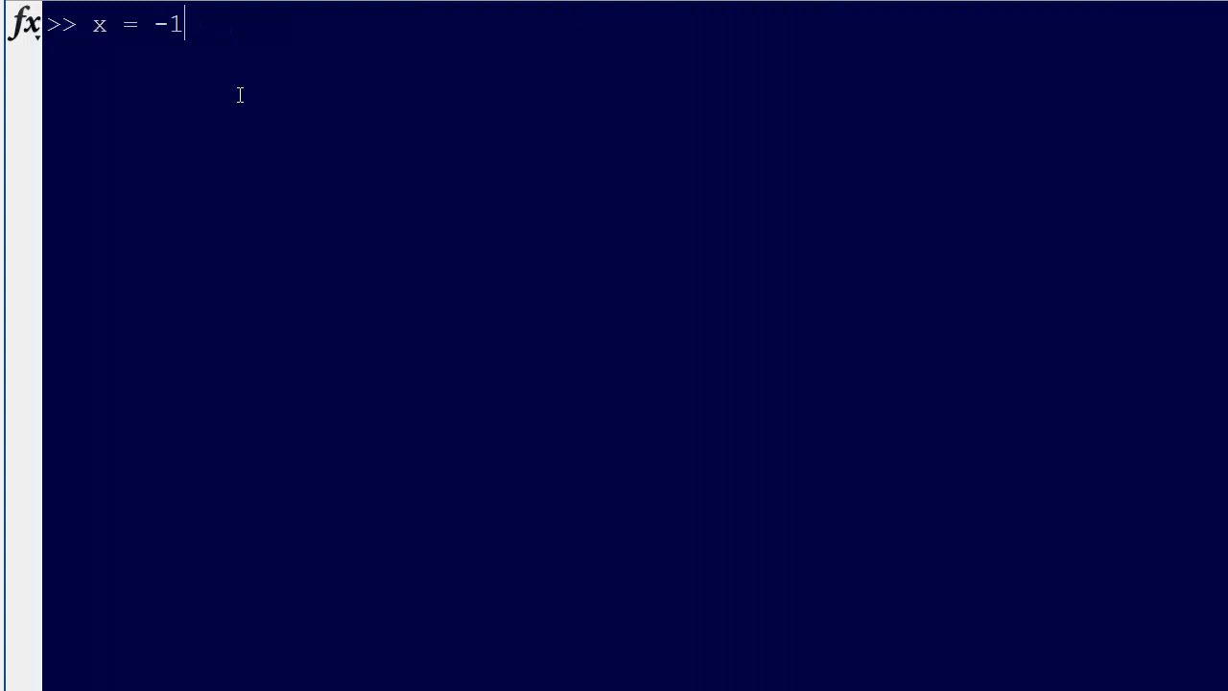
text(0:0)
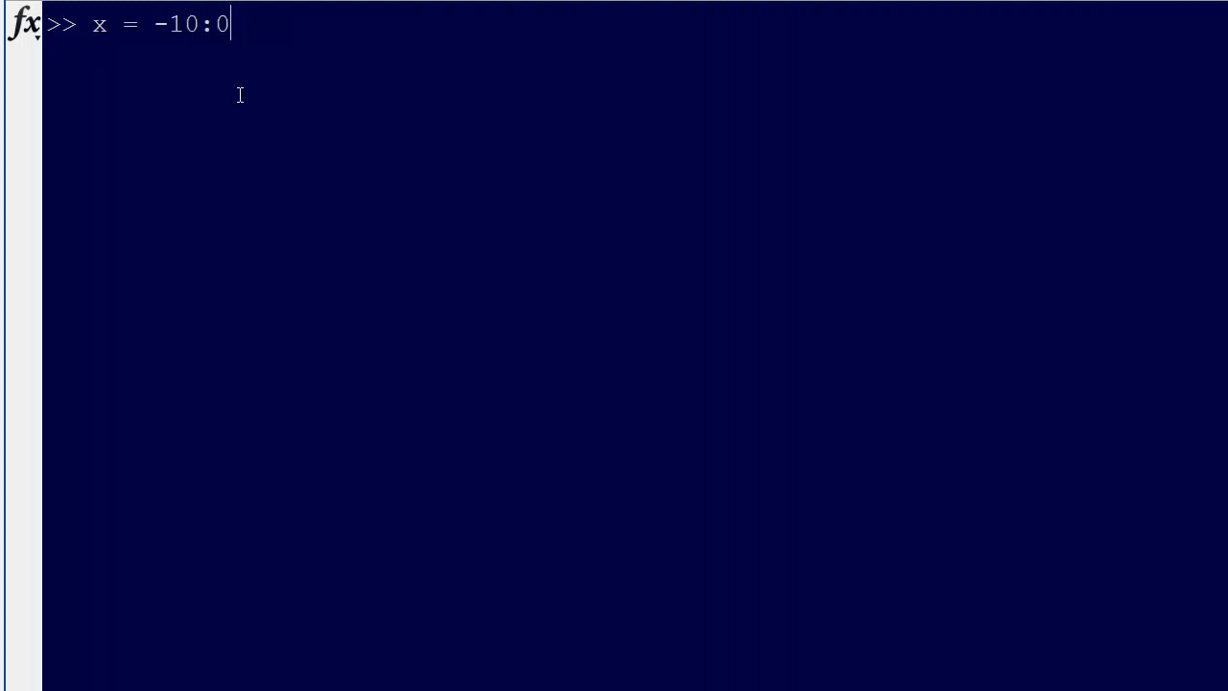
text(.01:10;)
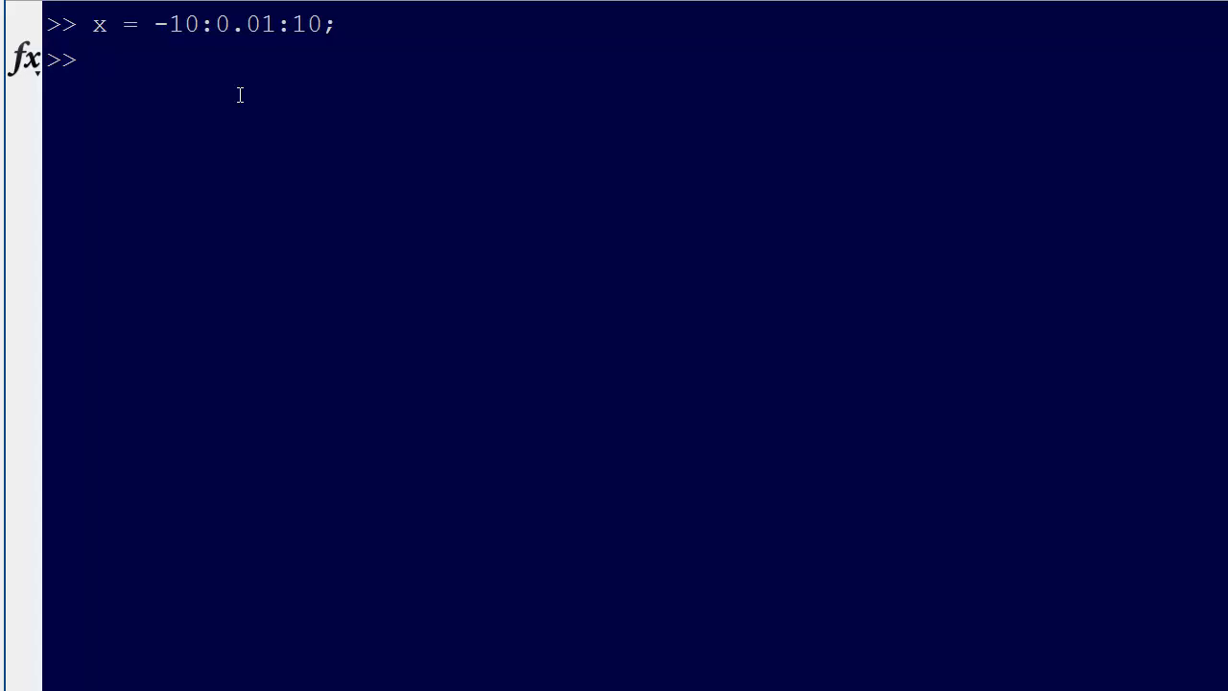
Define y = -2*x.^6 - 1.6*x.^4 + 12*x + 1 and begin the plot command
text(y)
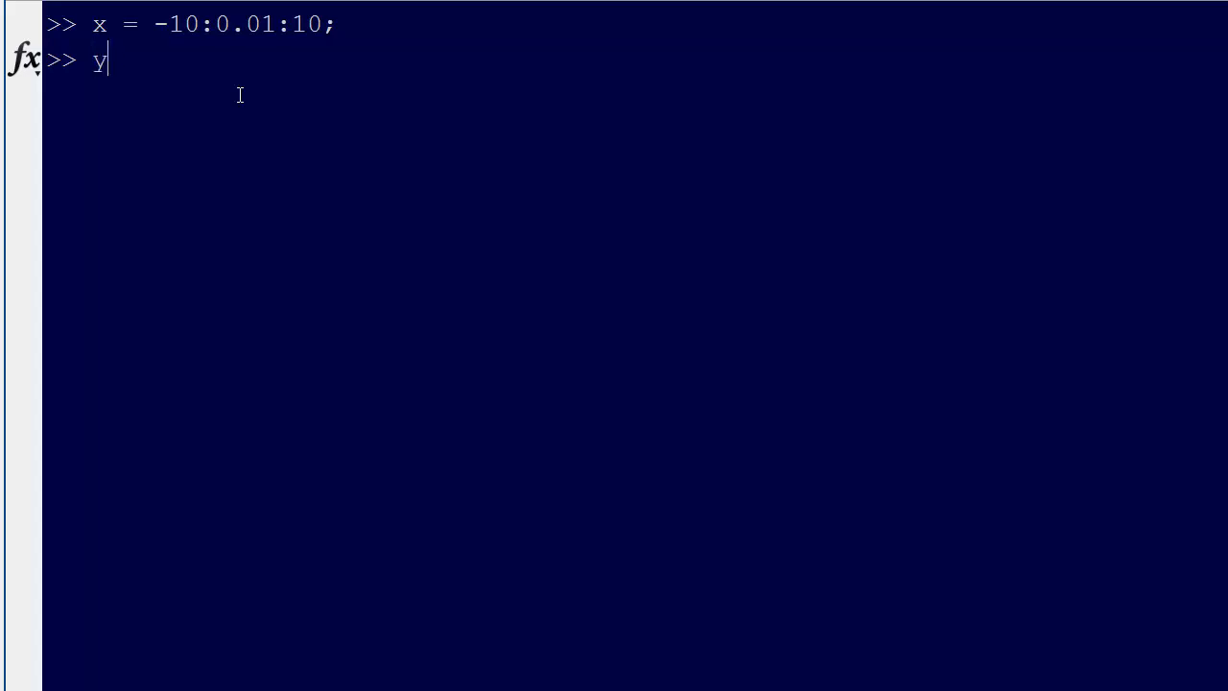
text(=)
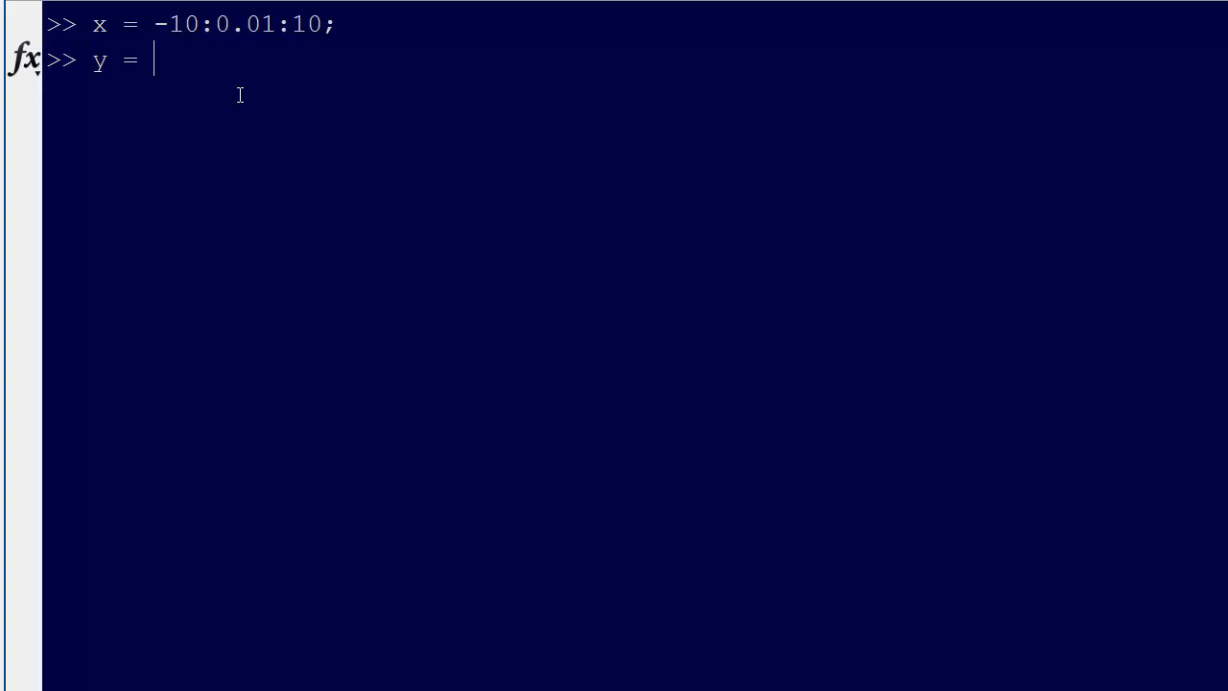
text(-2)
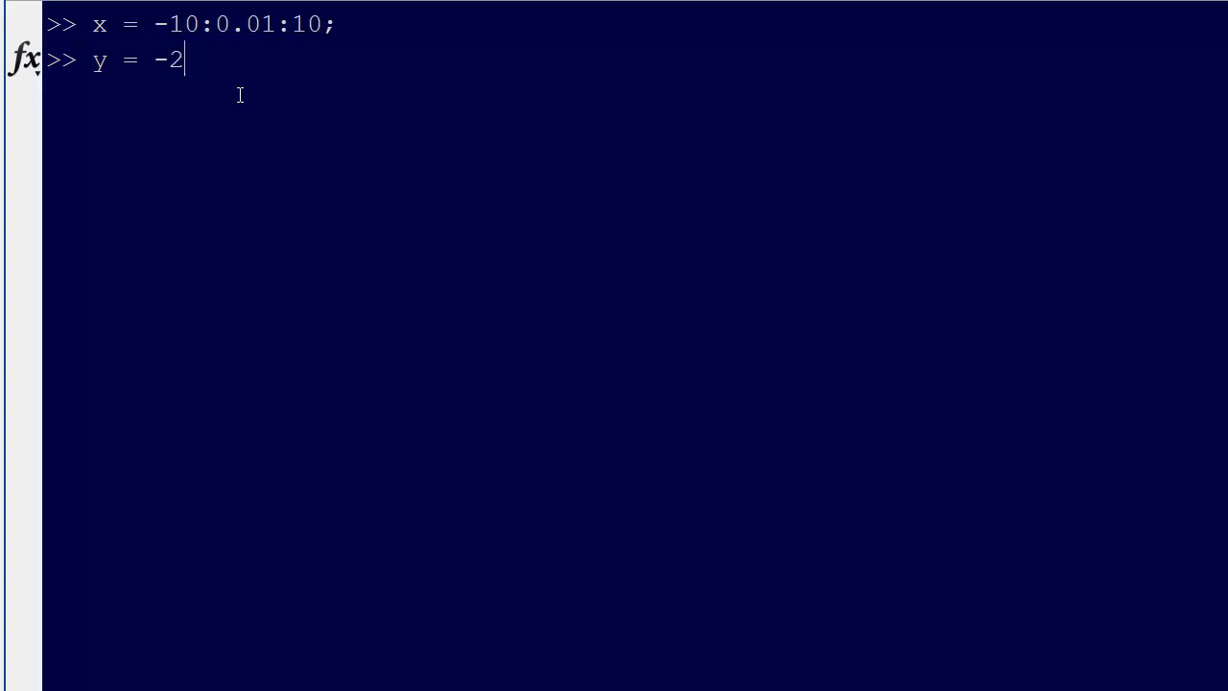
text(*x)
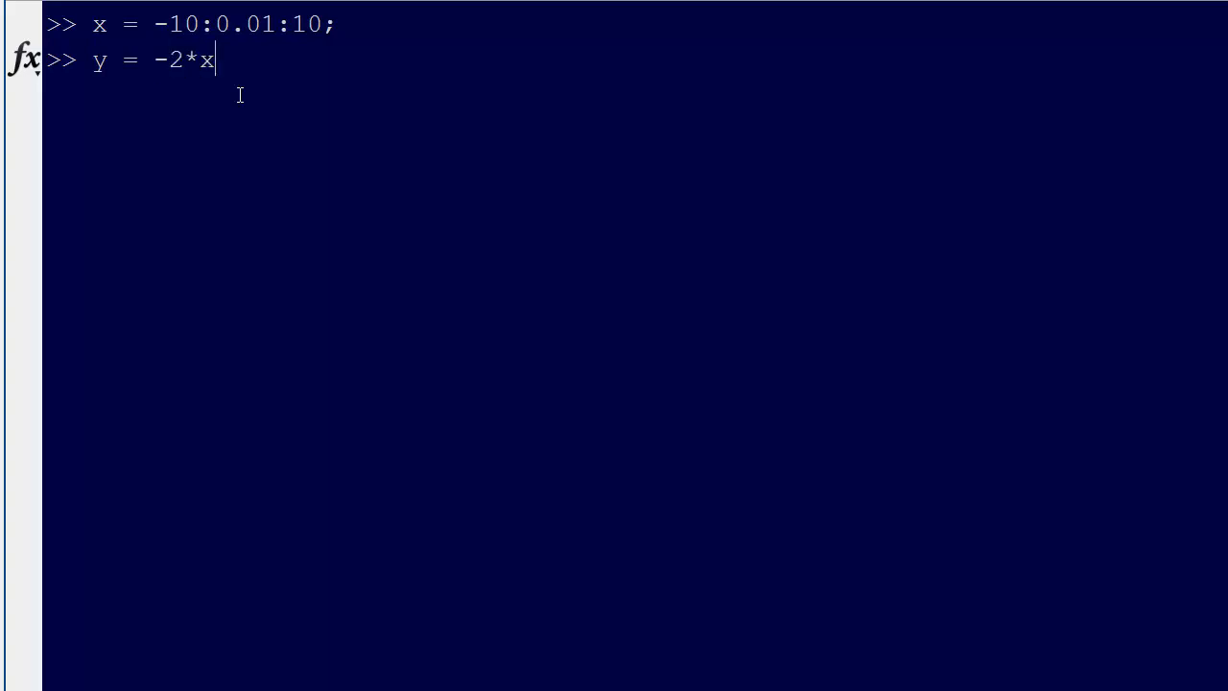
text(.^)
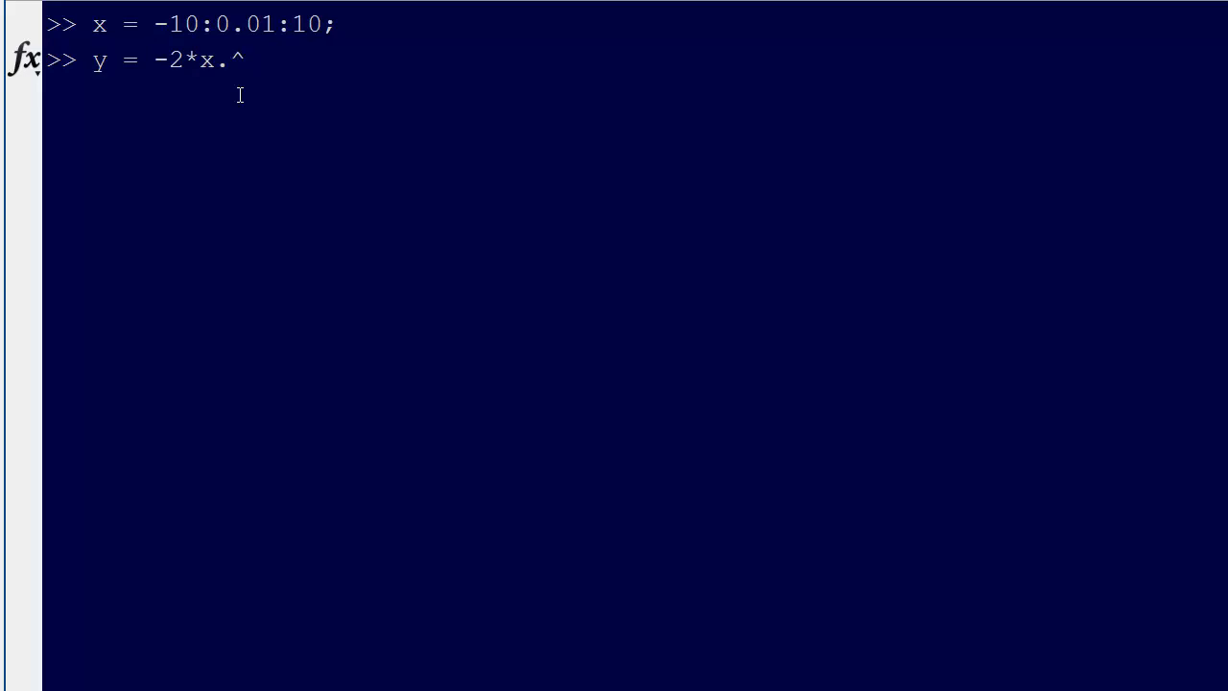
text(6)
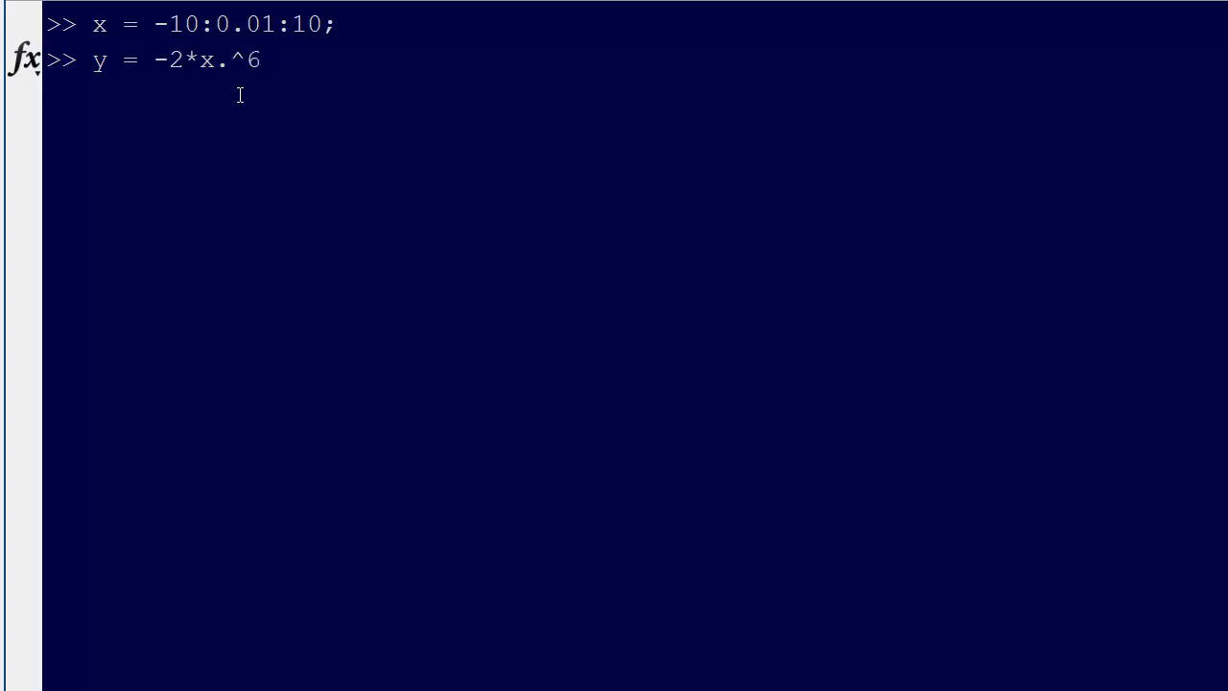
text(-1.6)
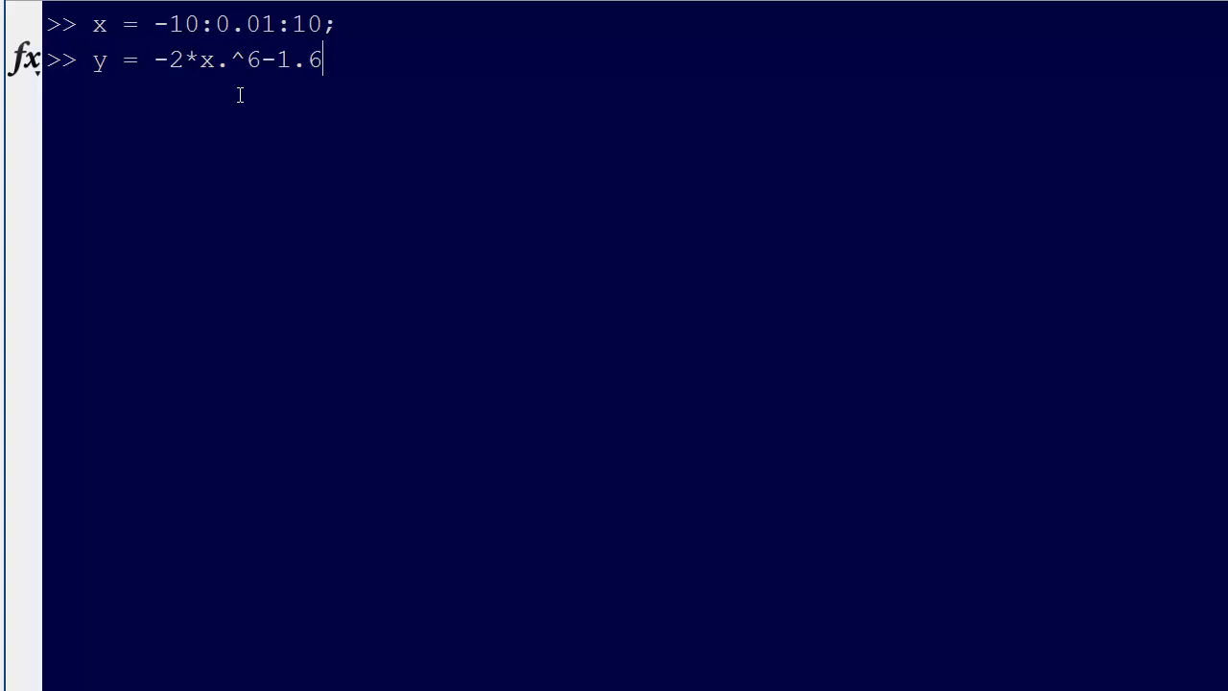
text(*x)
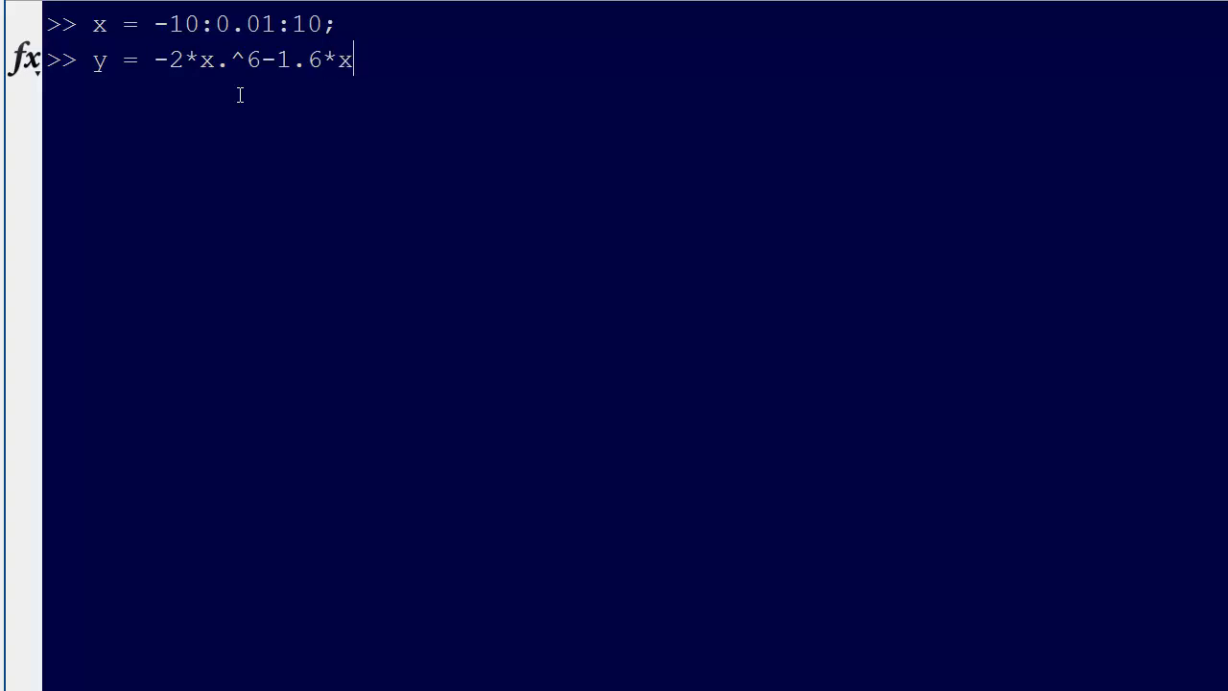
text(.^4)
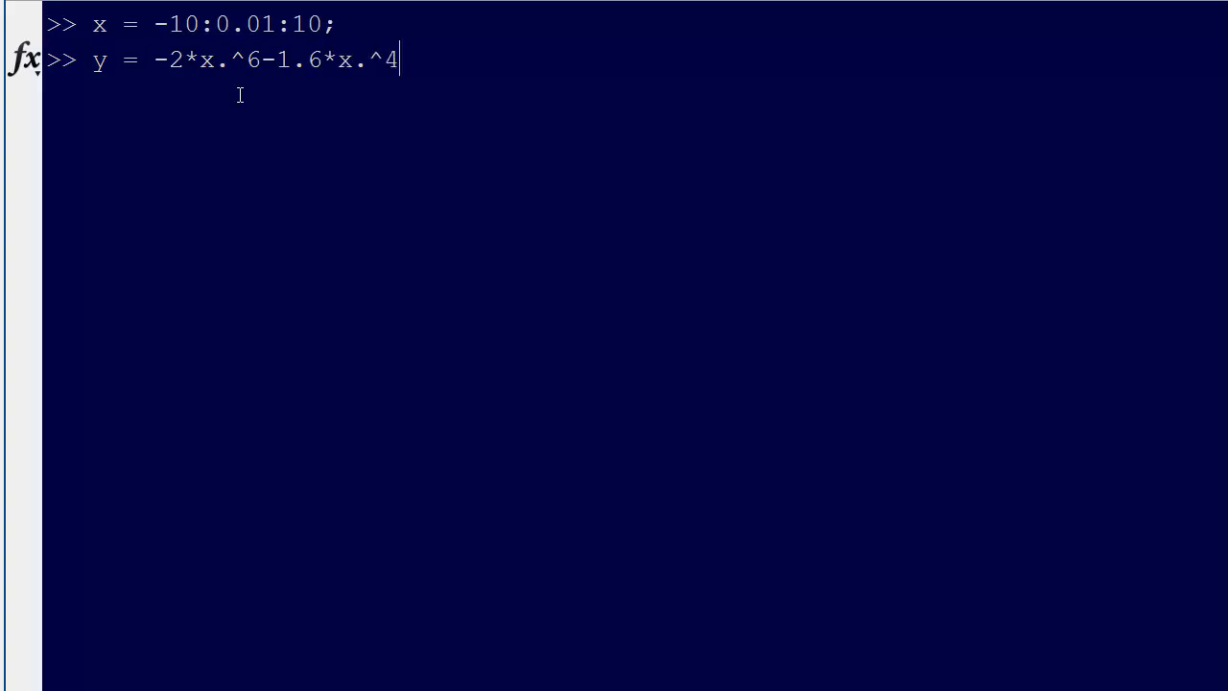
text(*)
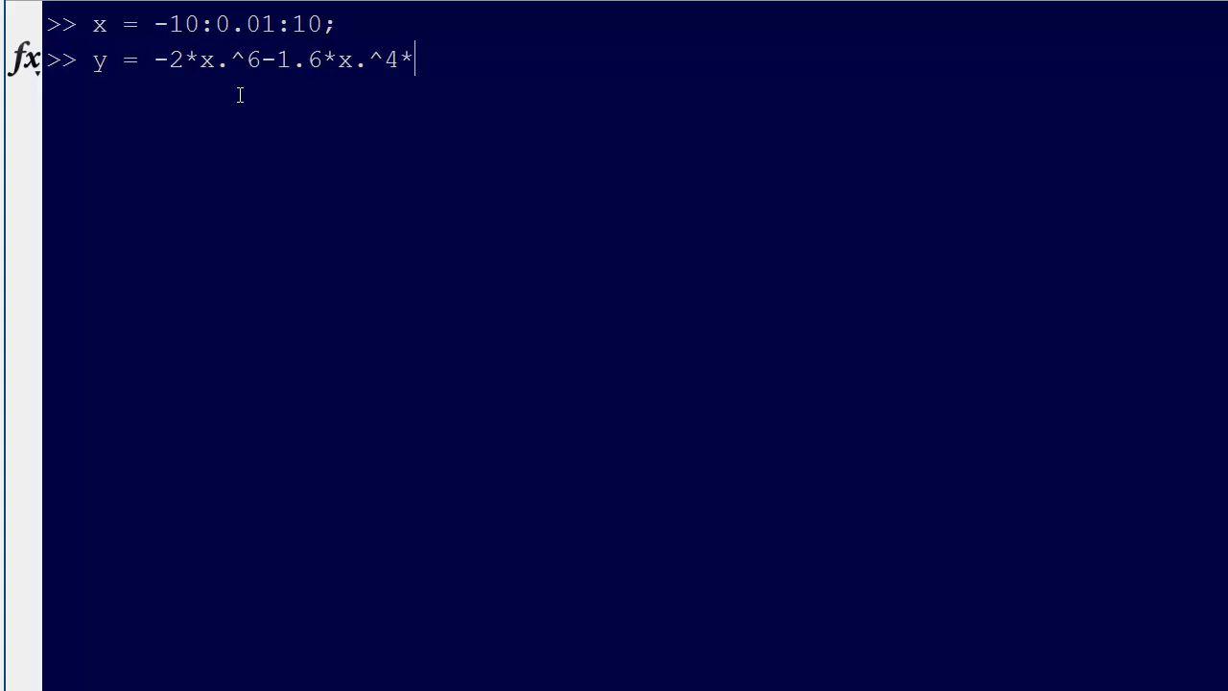
key(Backspace)
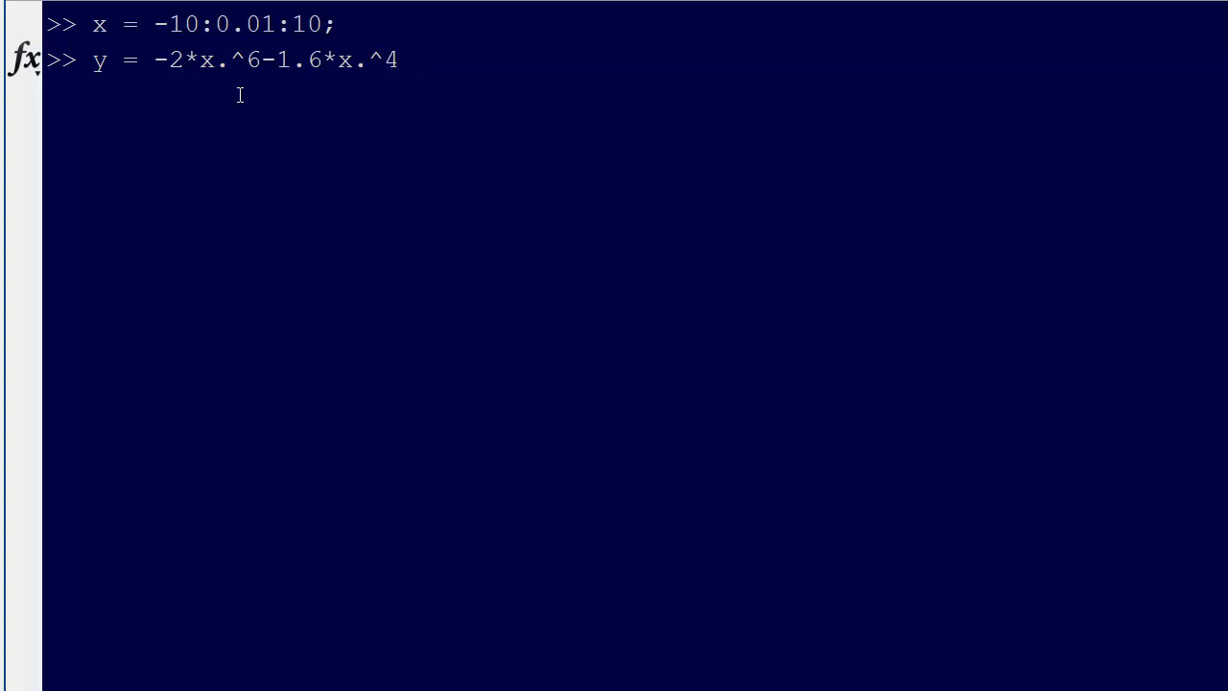
text(+)
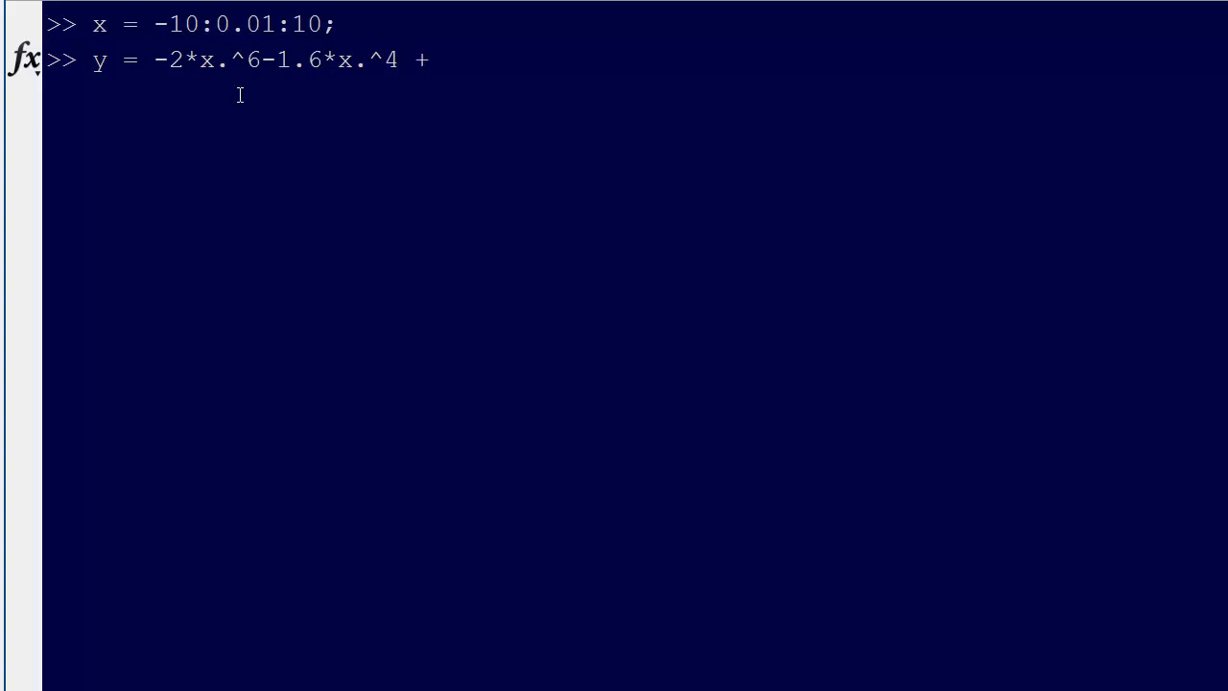
text(12*x)
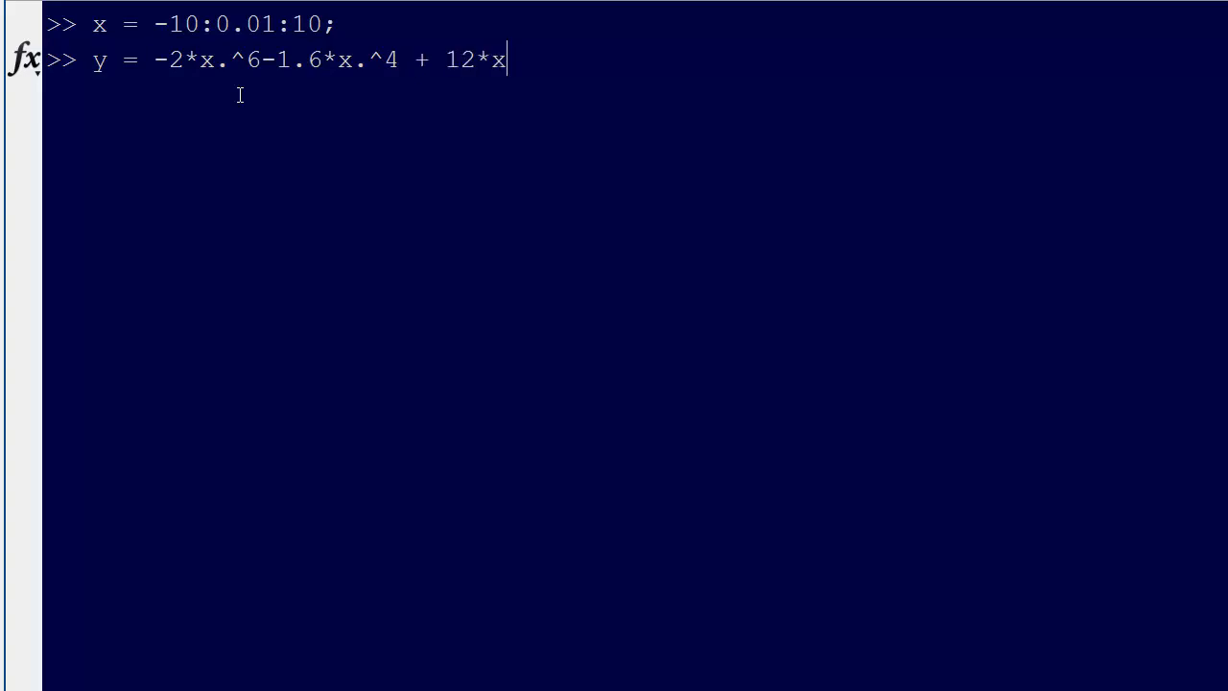
text(+ 1;)
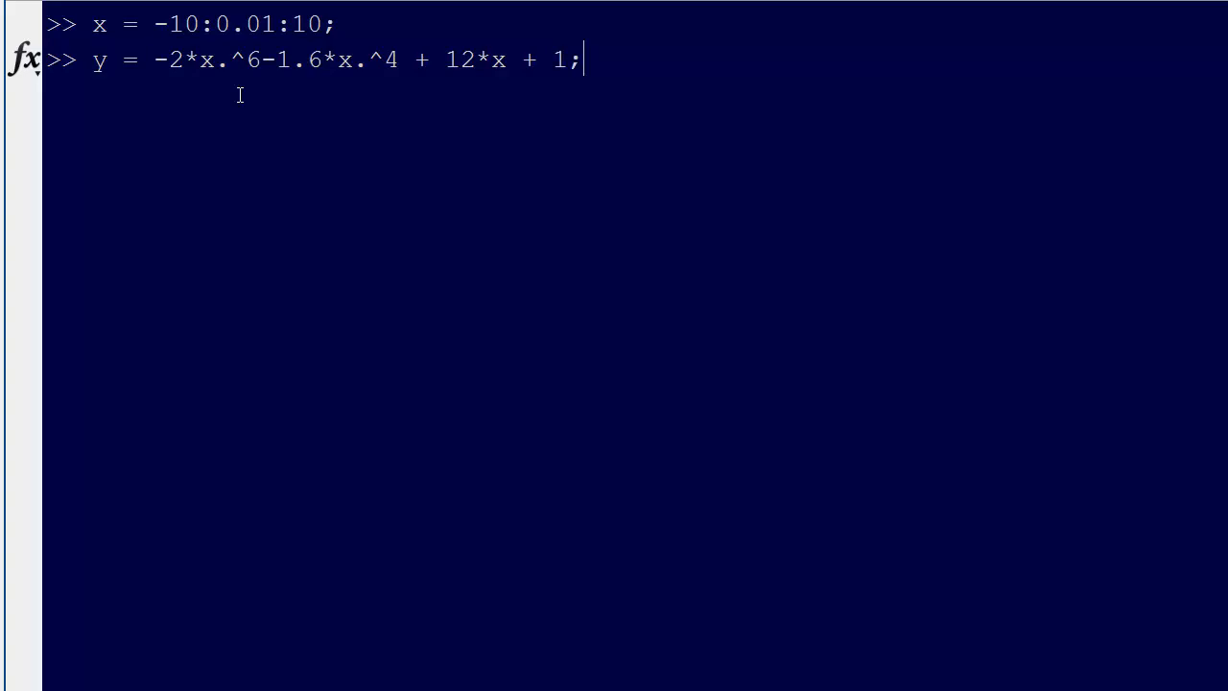
text(plot)
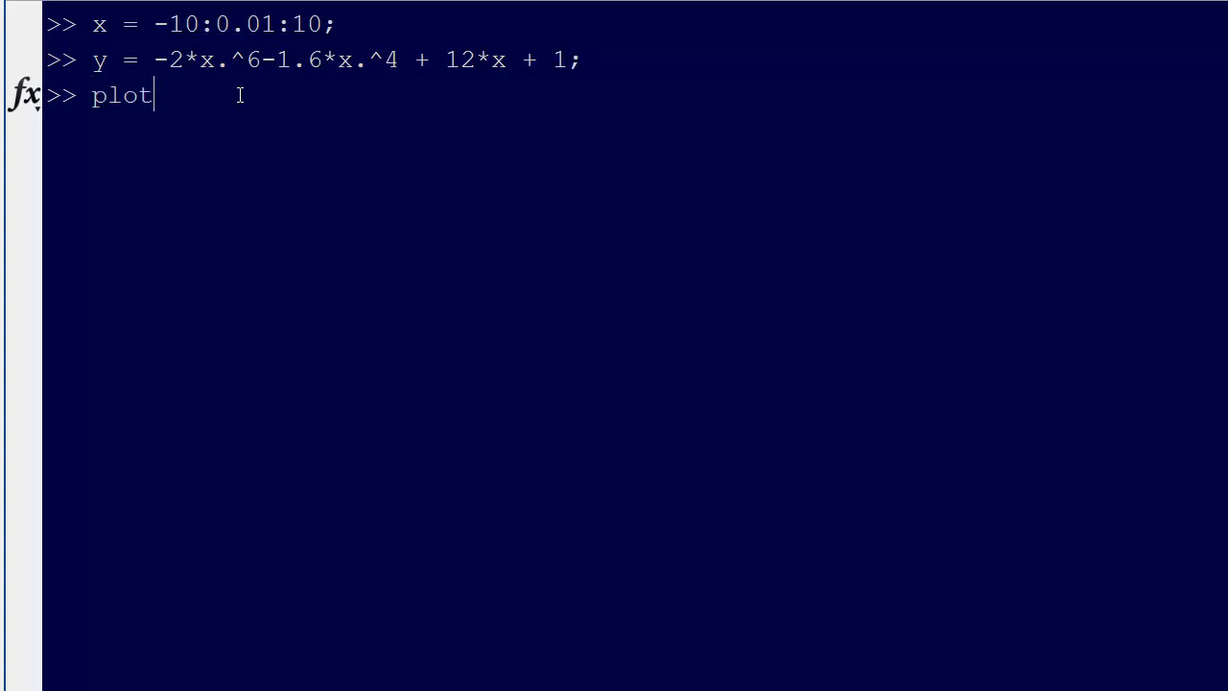
Plot y against x, then clear the figure with clf and replot it
text((x,y))
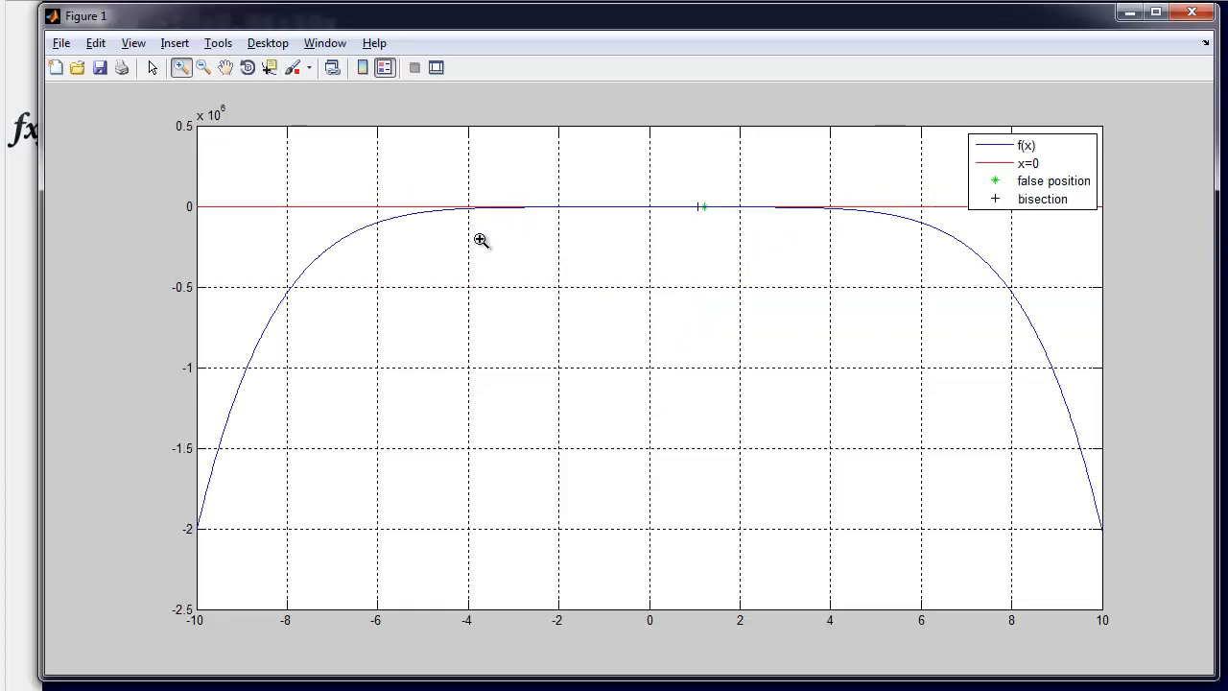
mouse_move(1090, 103)
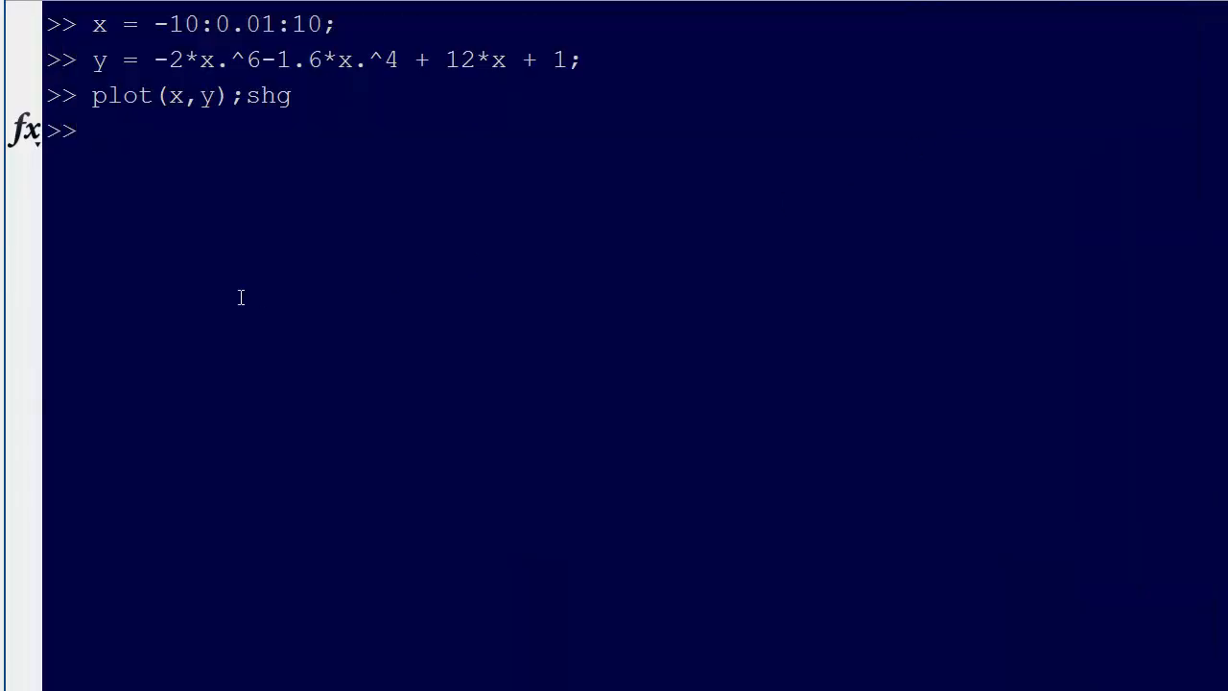
text(clfl)
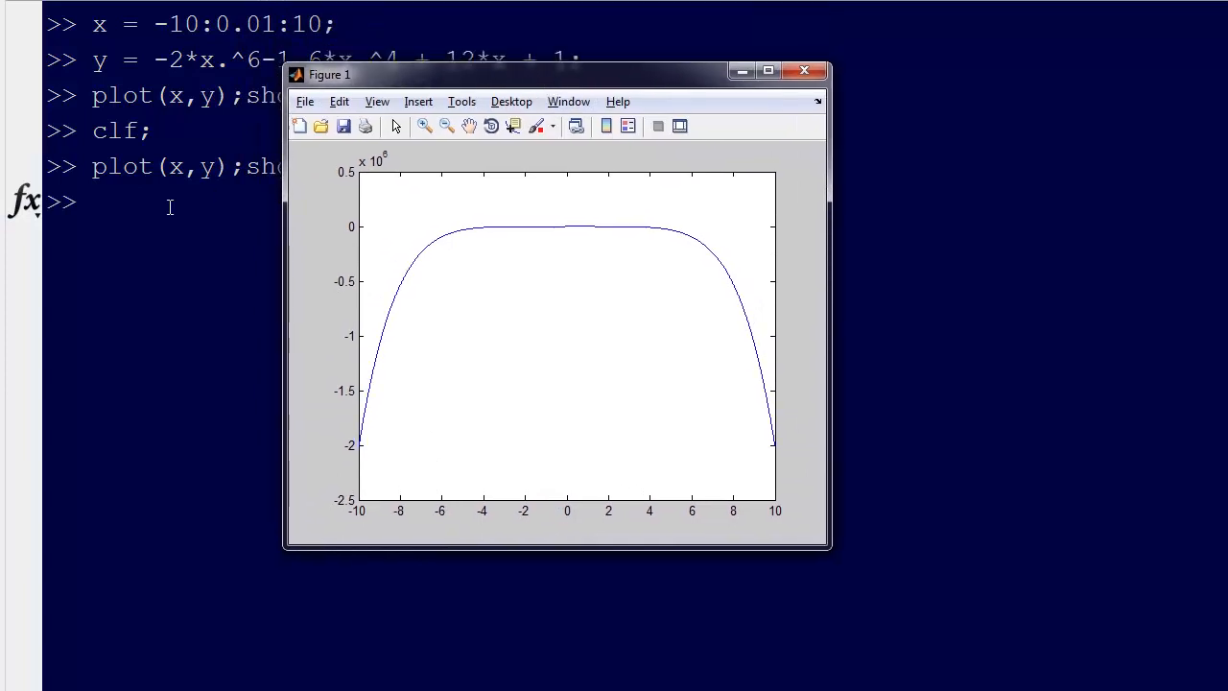
Turn on major and minor grid lines with grid on and grid minor
text(g)
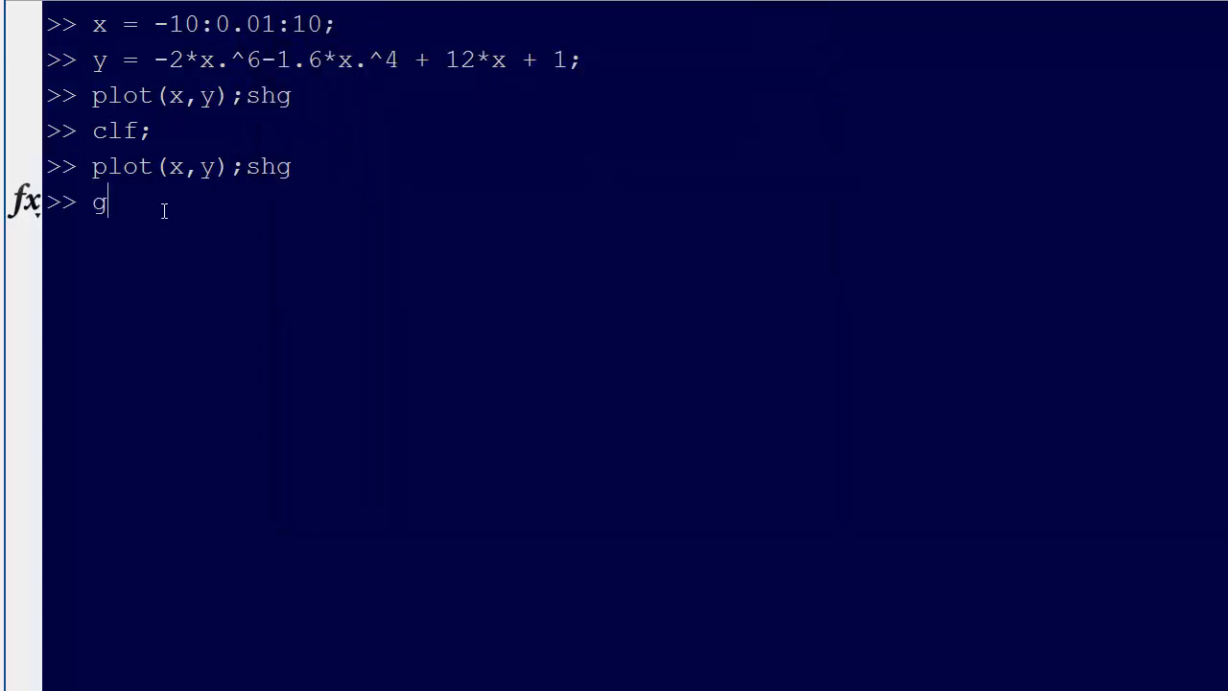
text(rid on;)
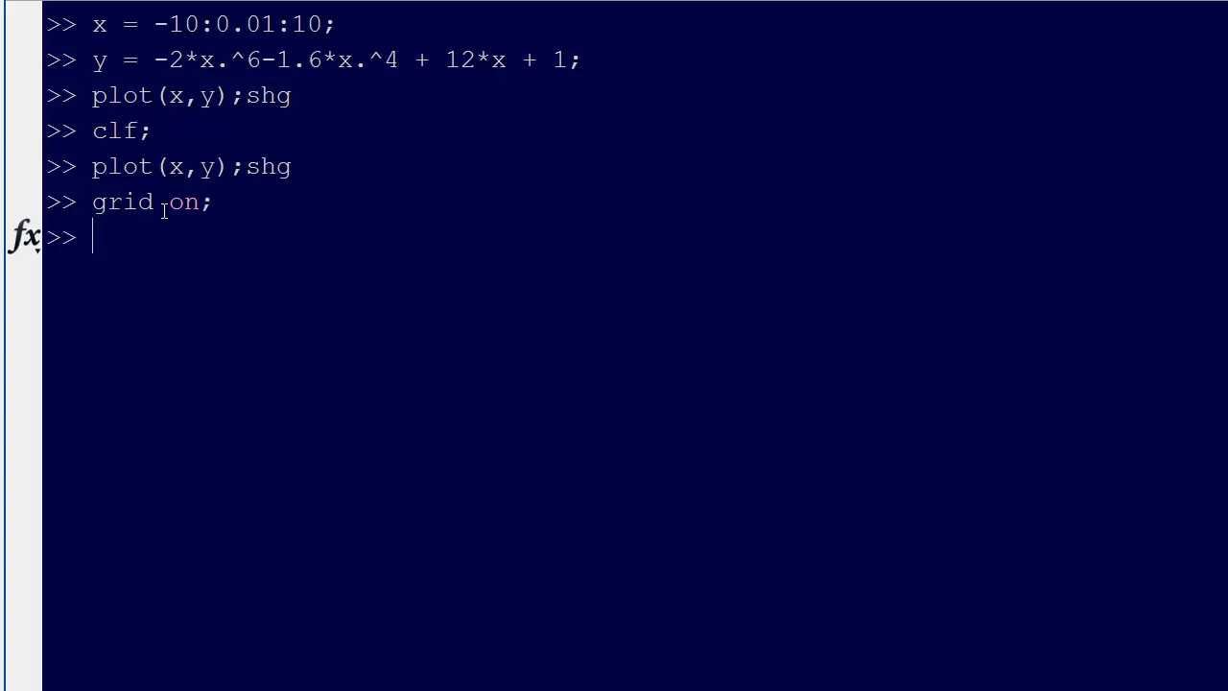
text(grid mi)
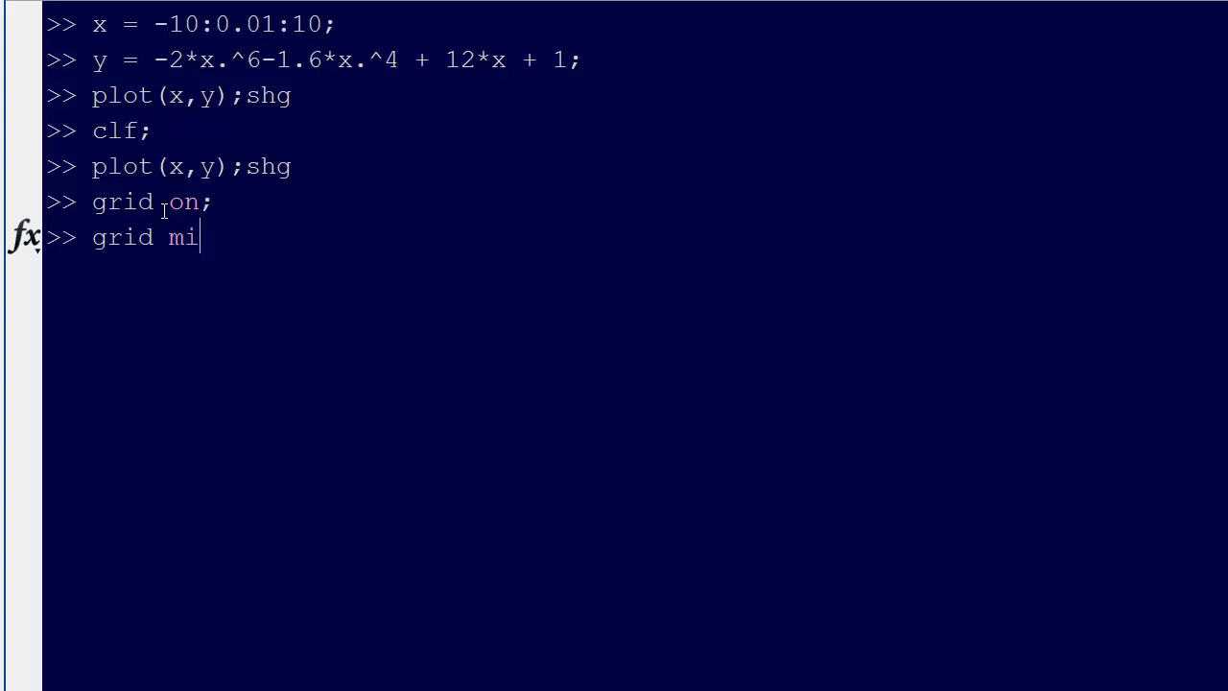
text(nor)
text(shg)
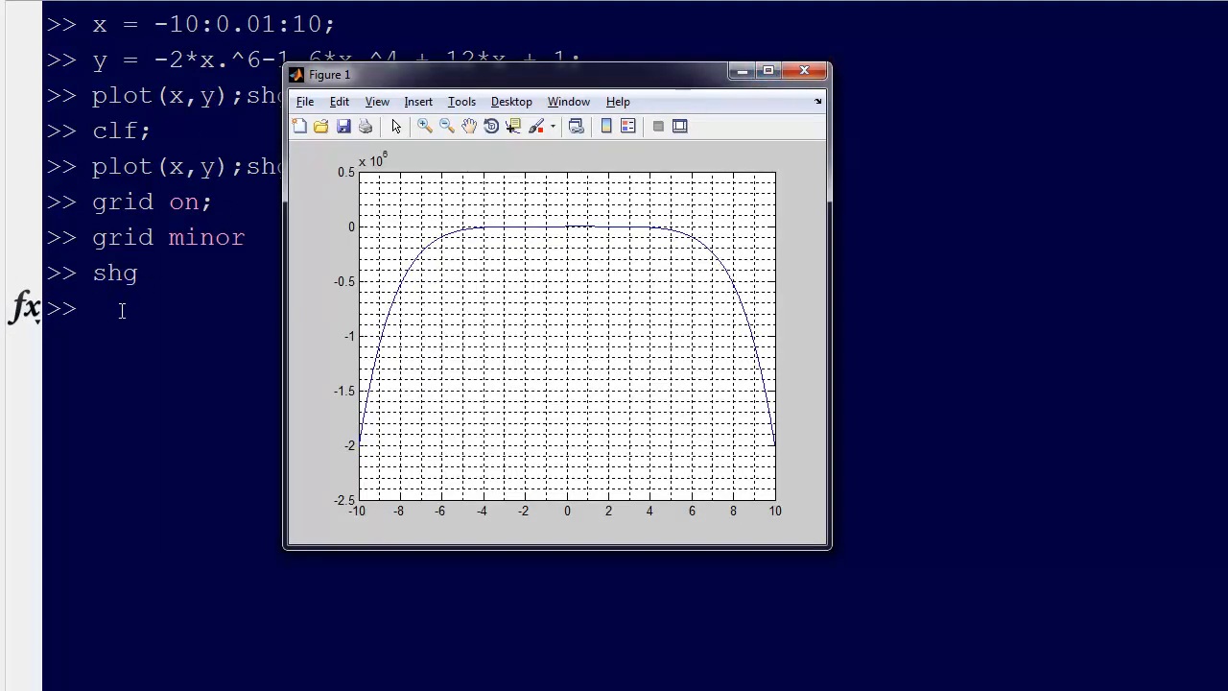
click(804, 69)
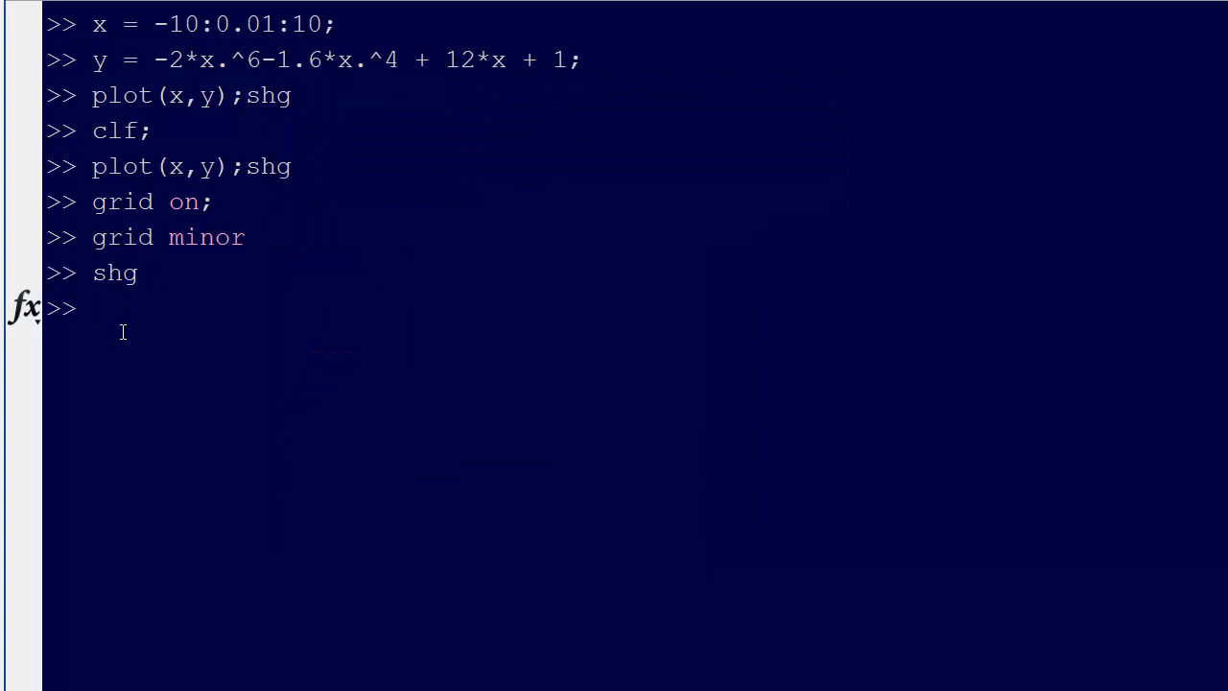
Enter hold on; plot(x,zeros(size(x)),'m'); to overlay a magenta zero line on the curve
text(plot()
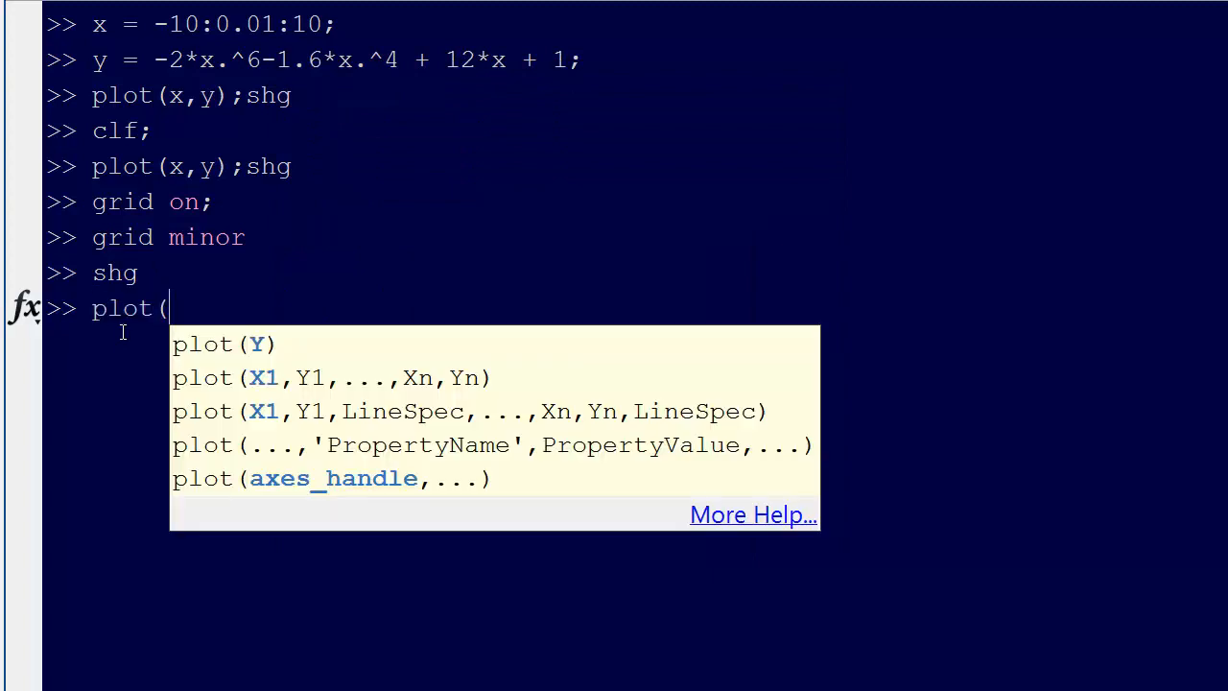
text(x,z)
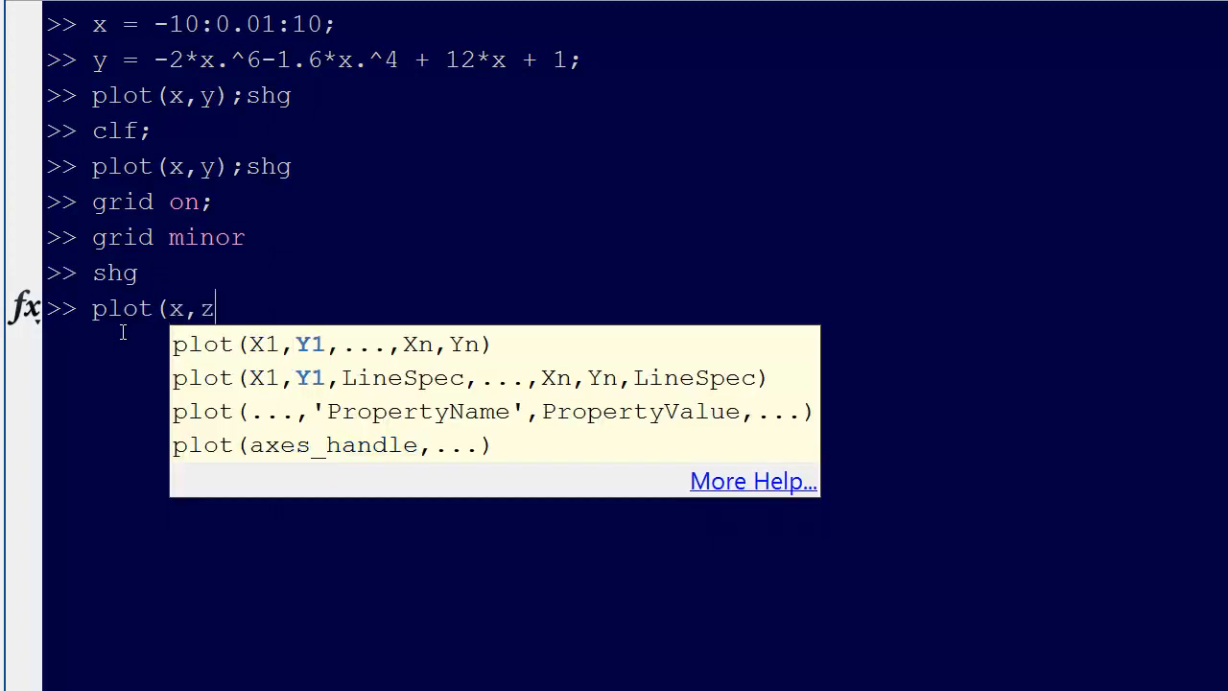
text(eros)
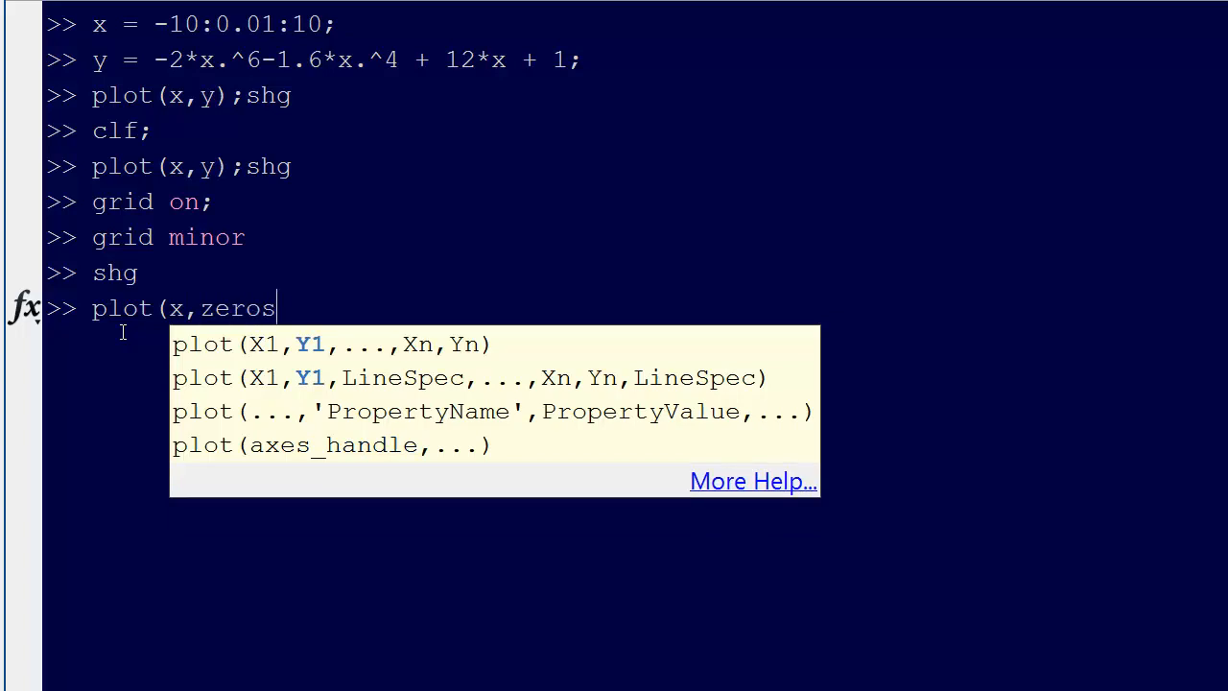
text((size(x)
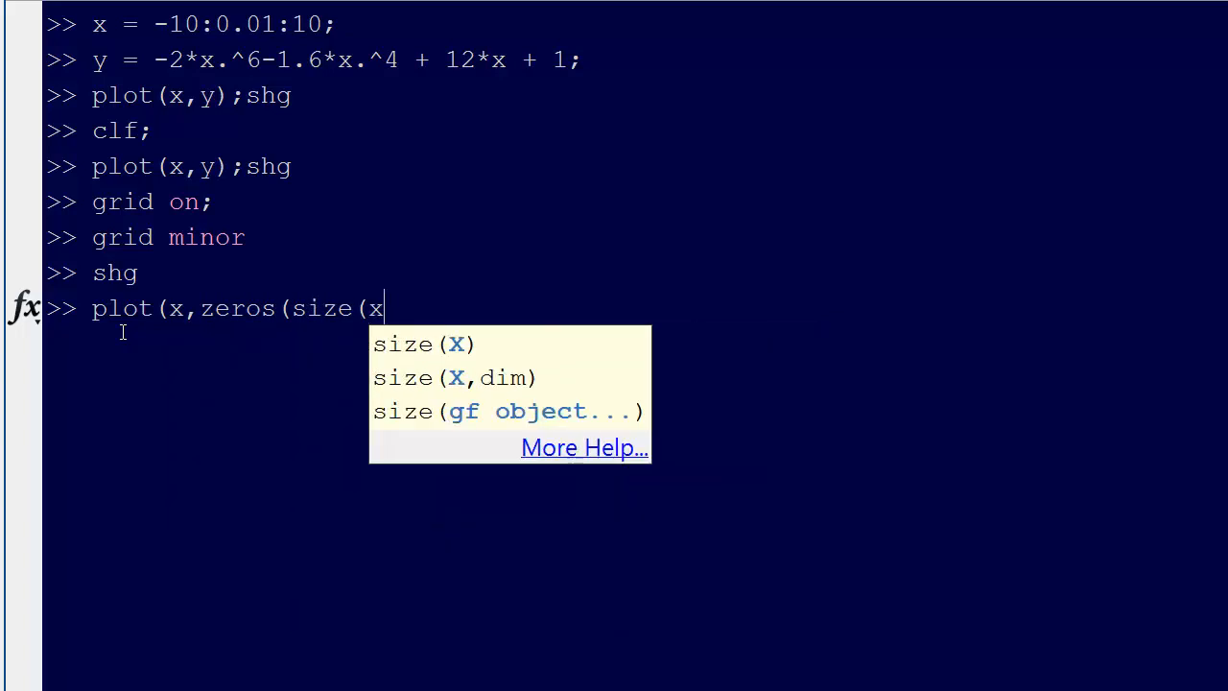
text()),)
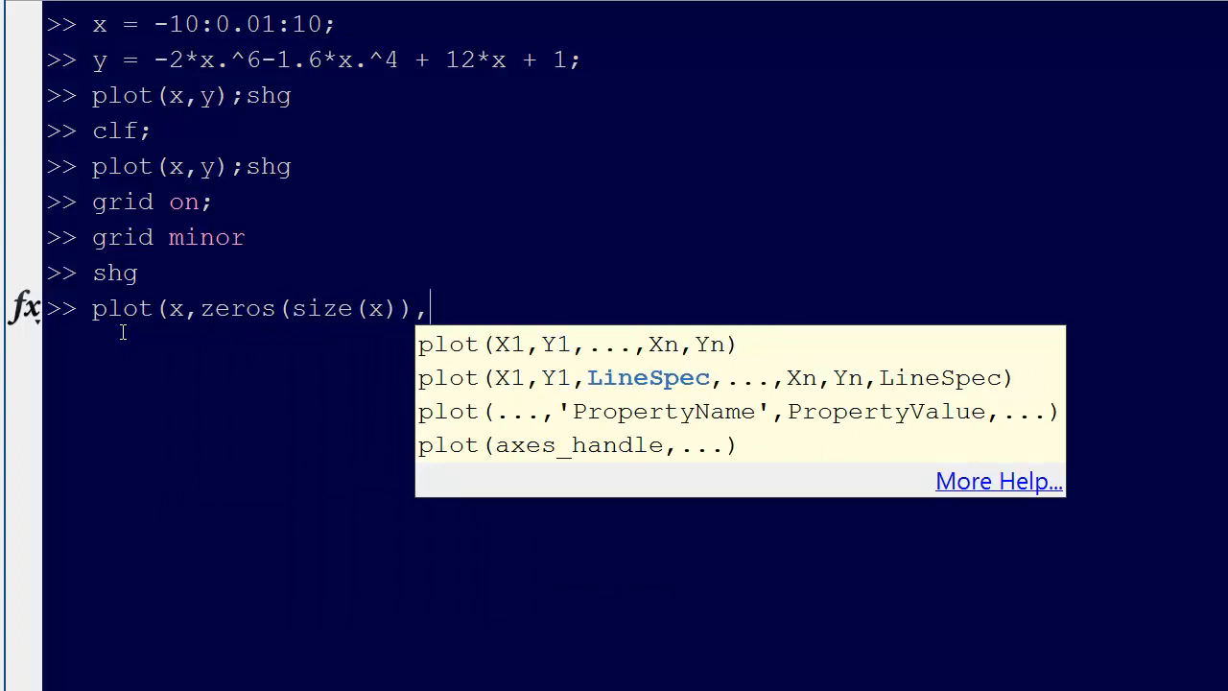
text('m)
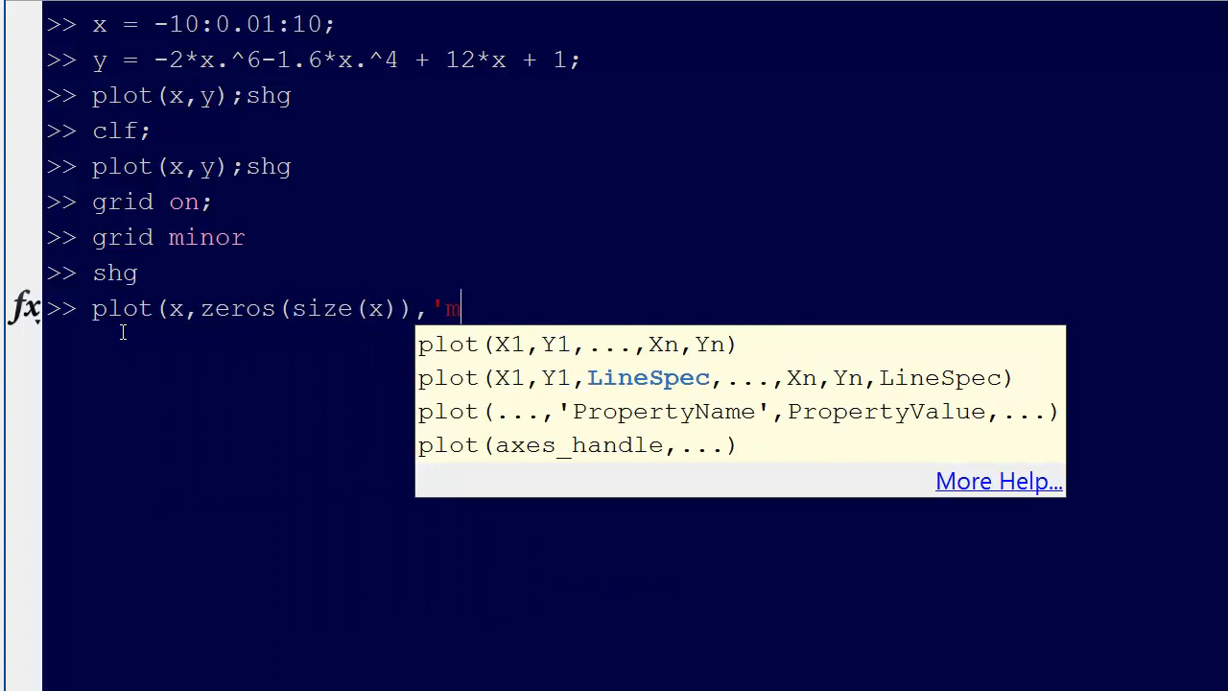
text(')
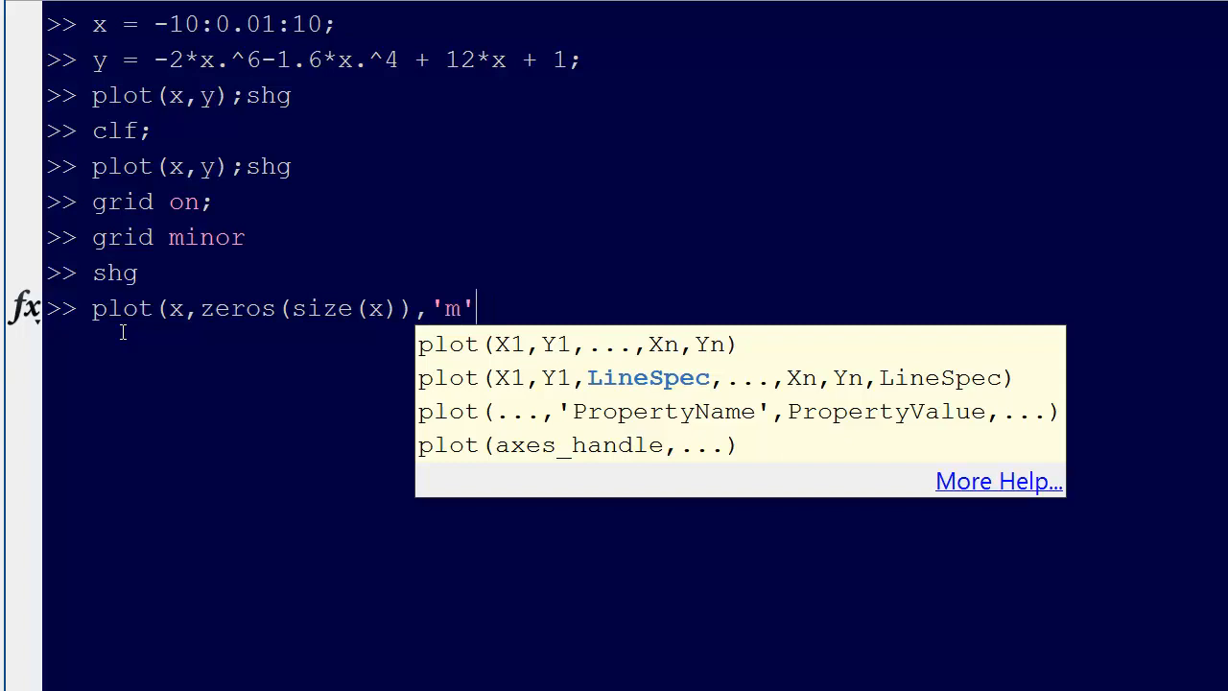
text();)
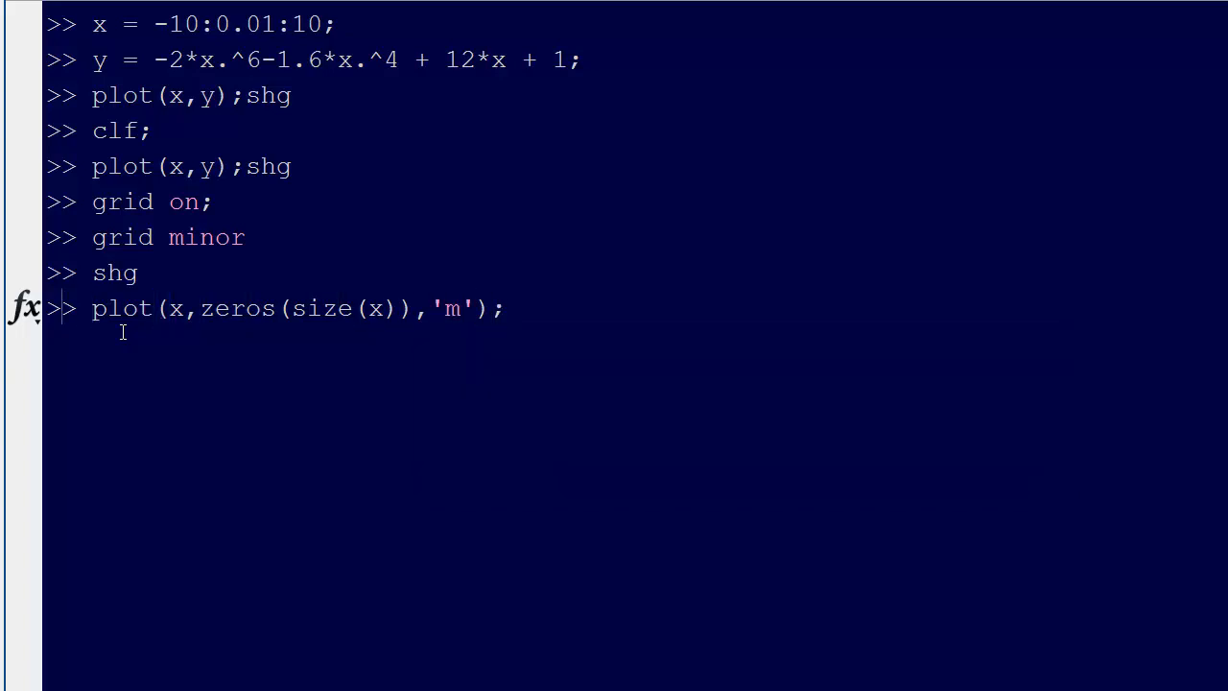
text(hold ln)
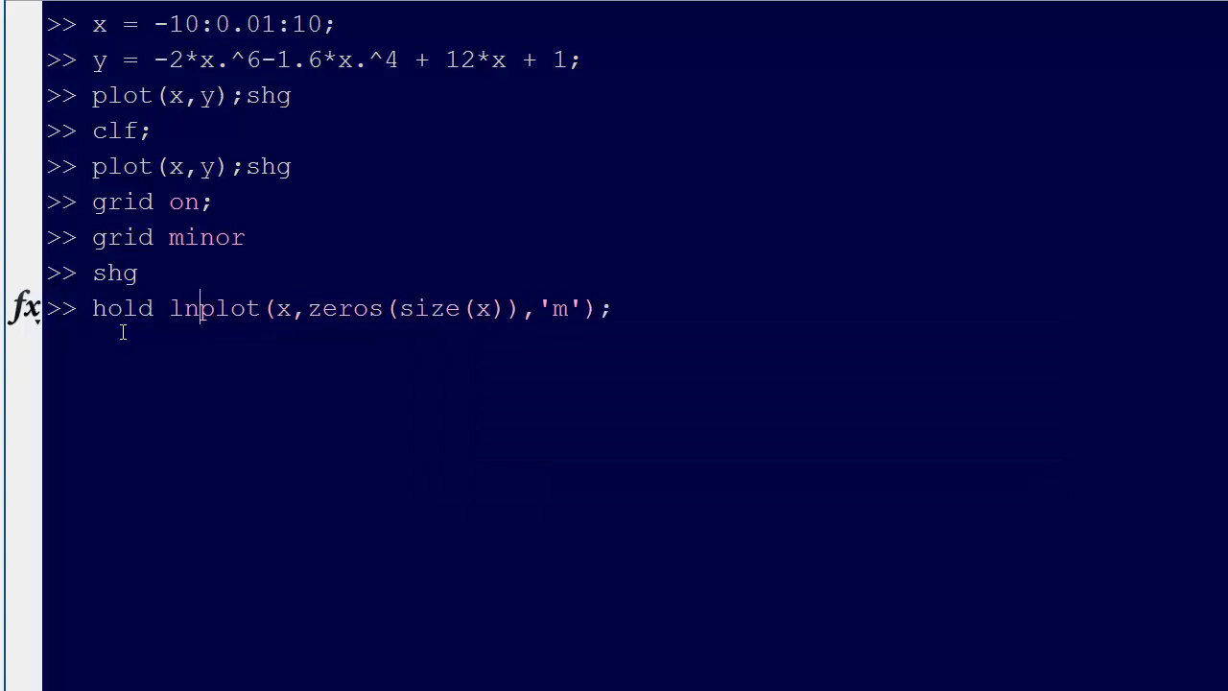
text(on;)
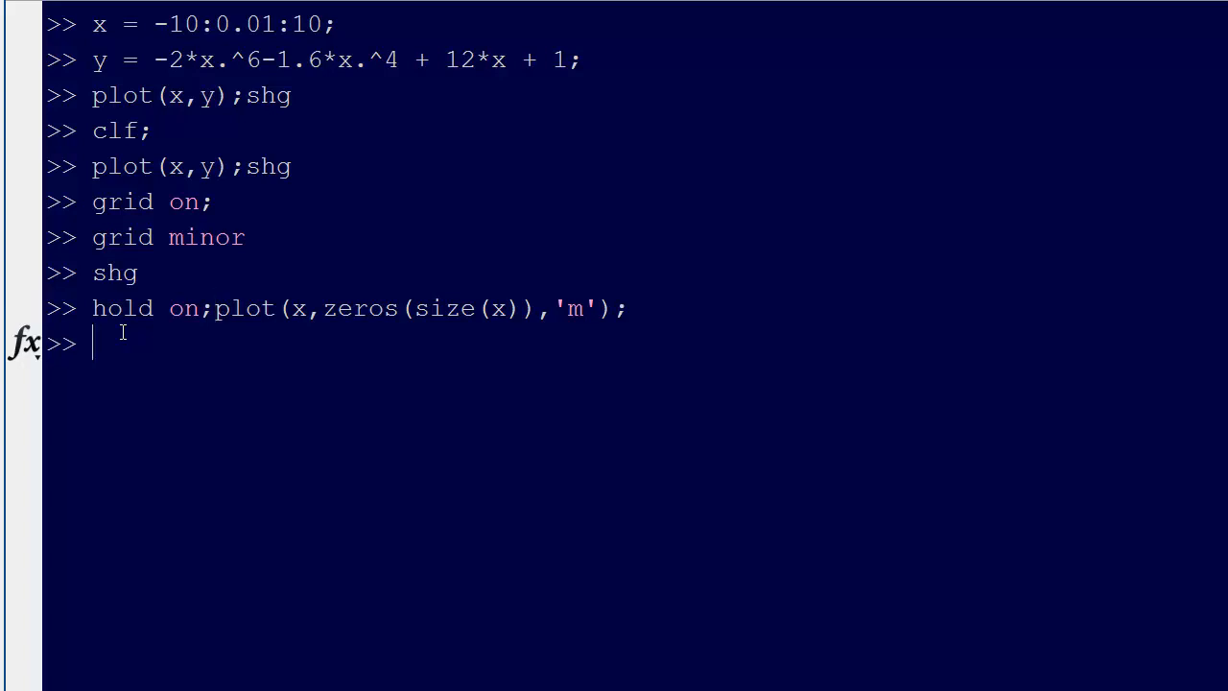
Bring the figure to the front with shg to show the magenta zero line
text(shg)
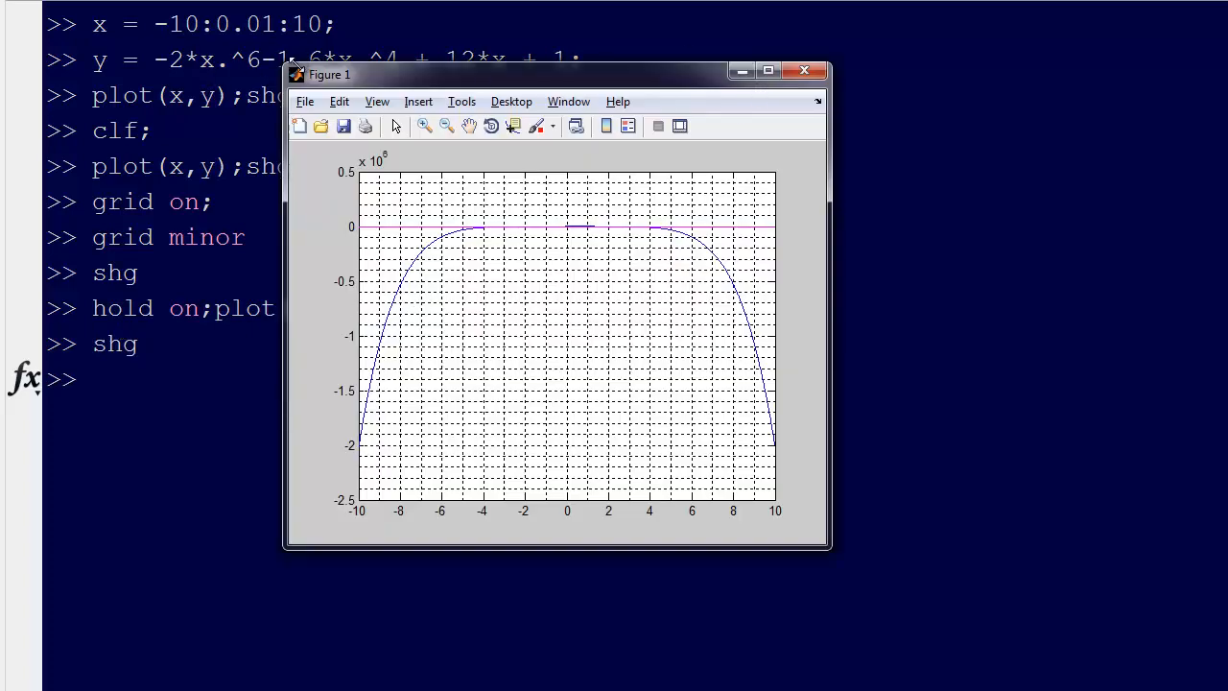
Enlarge the figure window to fill the screen
drag(557, 73, 259, 8)
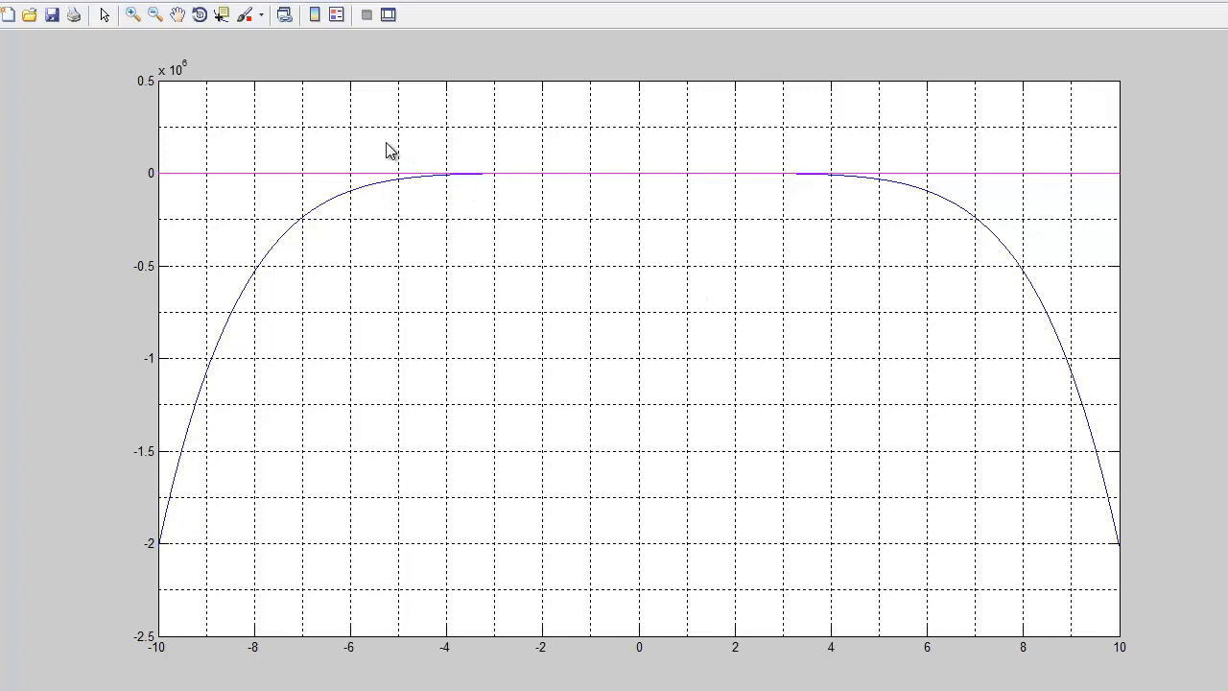
mouse_move(399, 193)
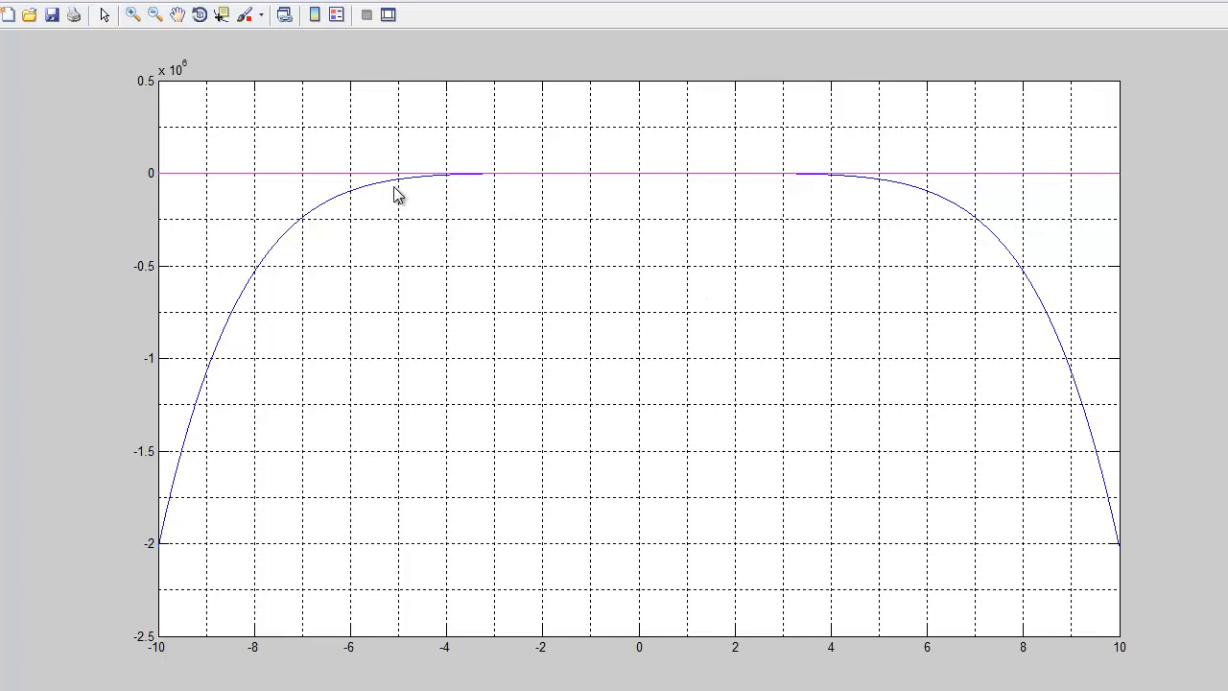
mouse_move(188, 189)
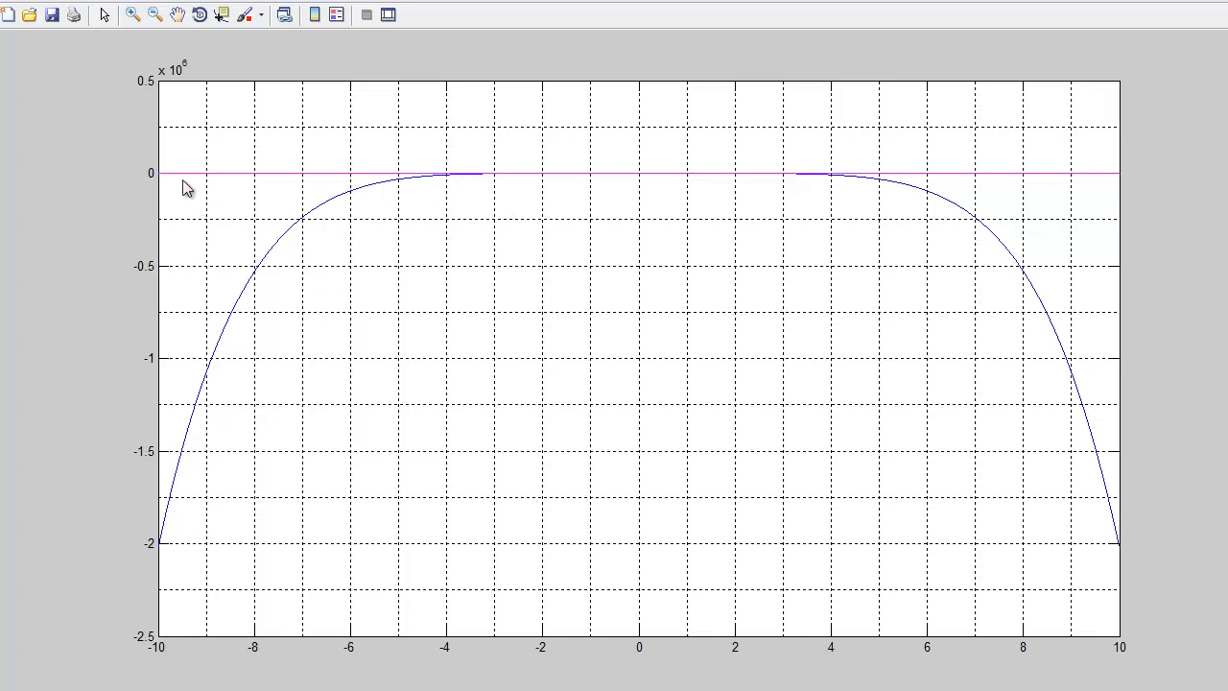
mouse_move(1205, 299)
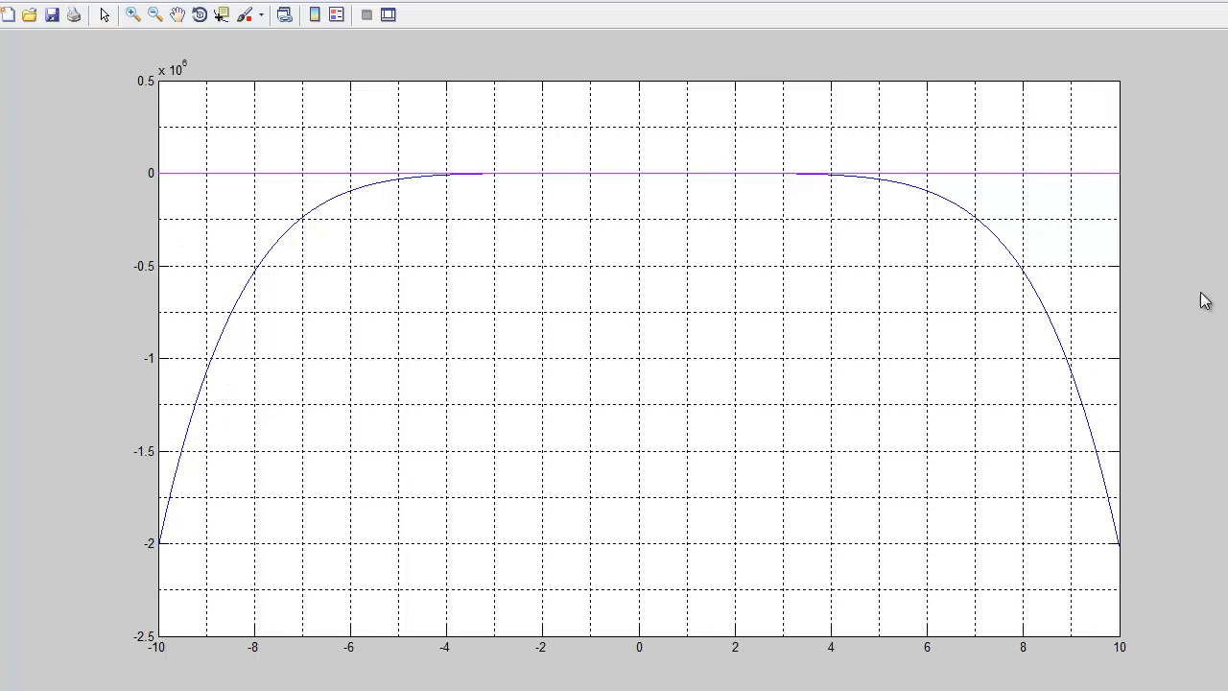
mouse_move(353, 119)
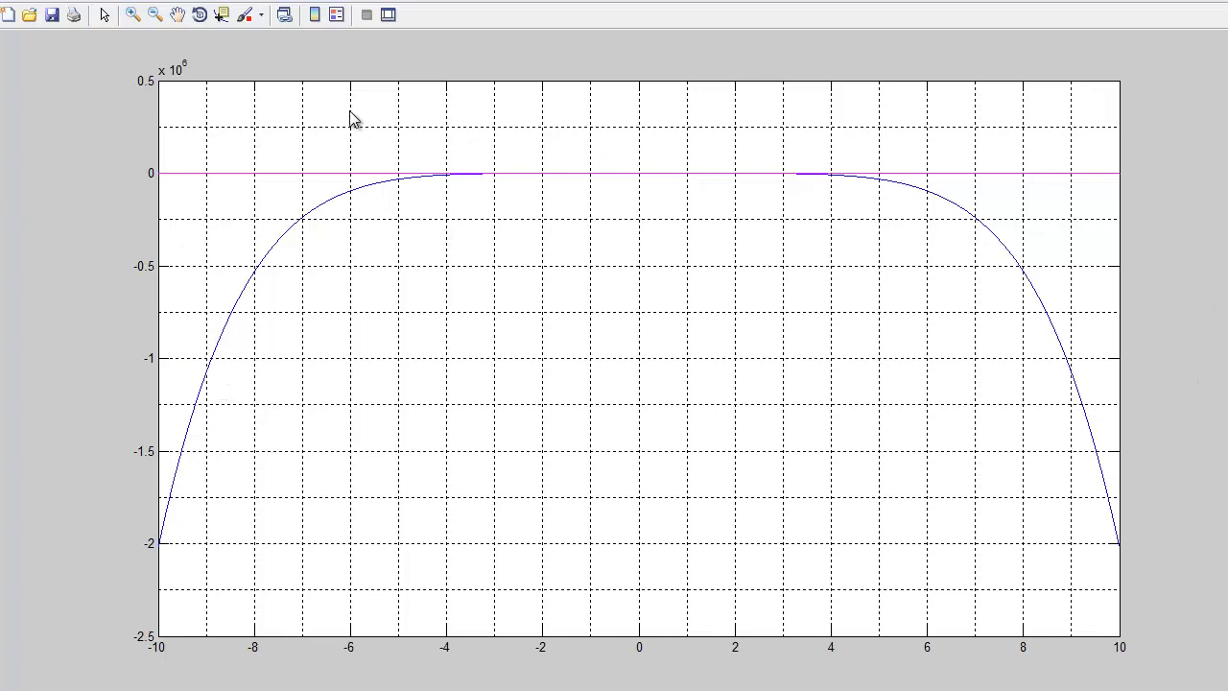
mouse_move(324, 115)
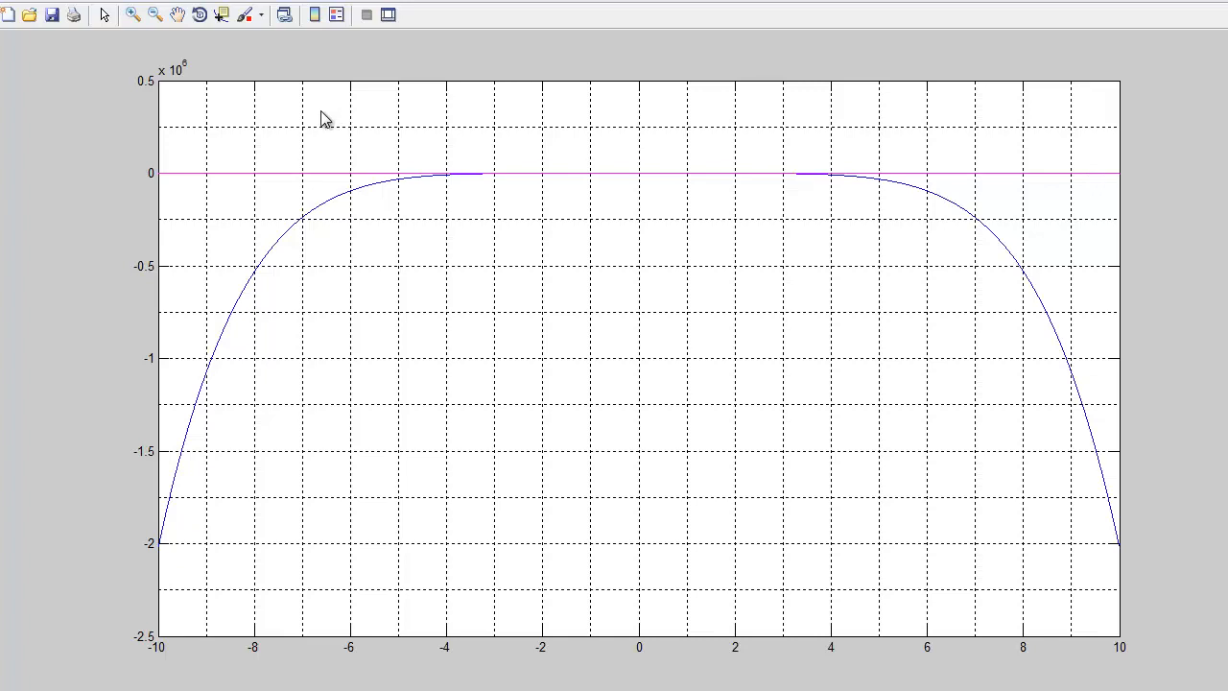
mouse_move(438, 170)
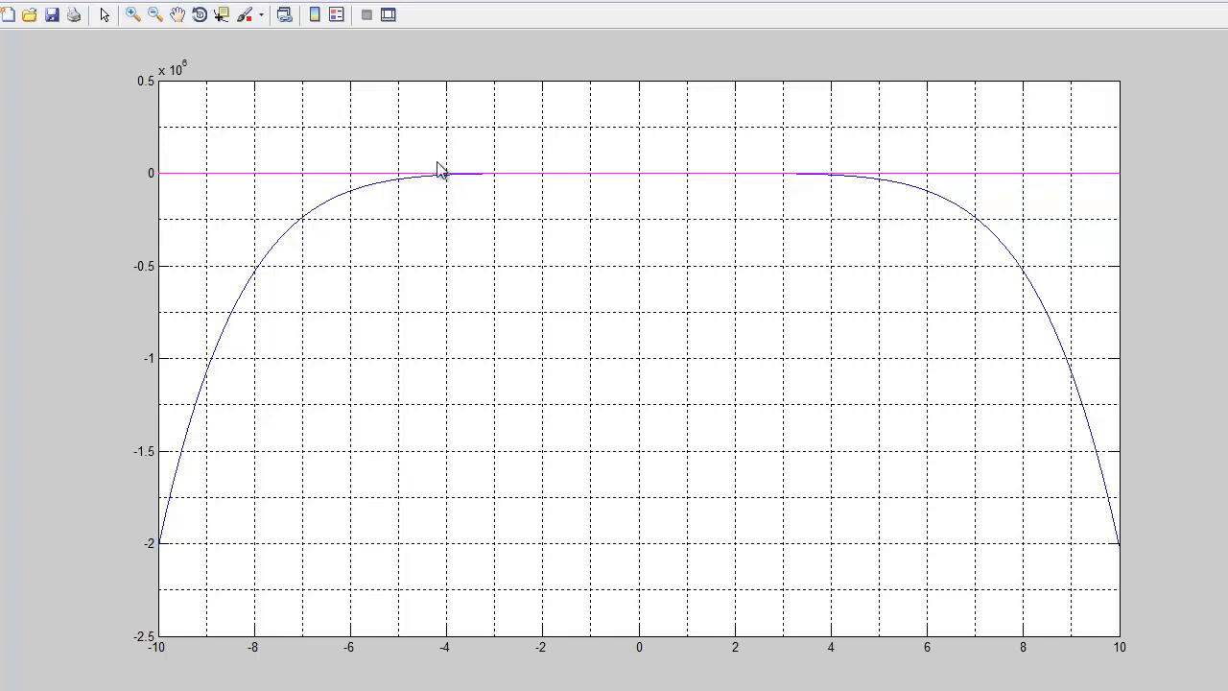
mouse_move(395, 123)
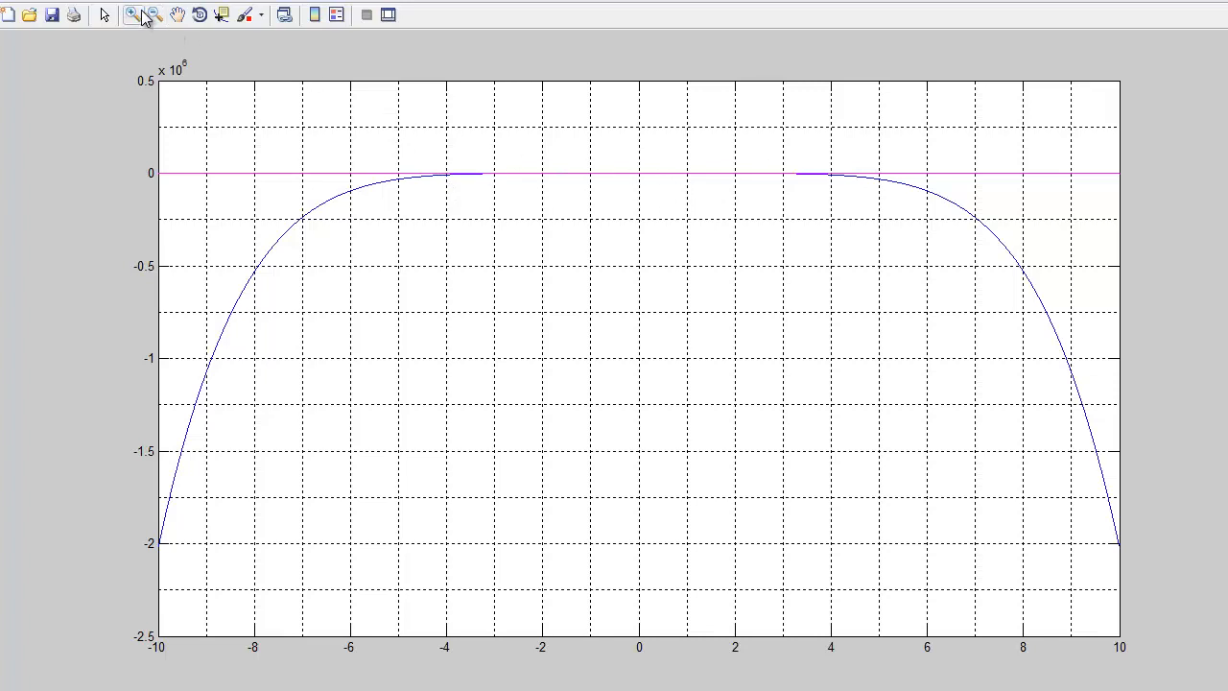
Zoom in on the flat stretch of the curve near the magenta zero line
drag(430, 123, 795, 250)
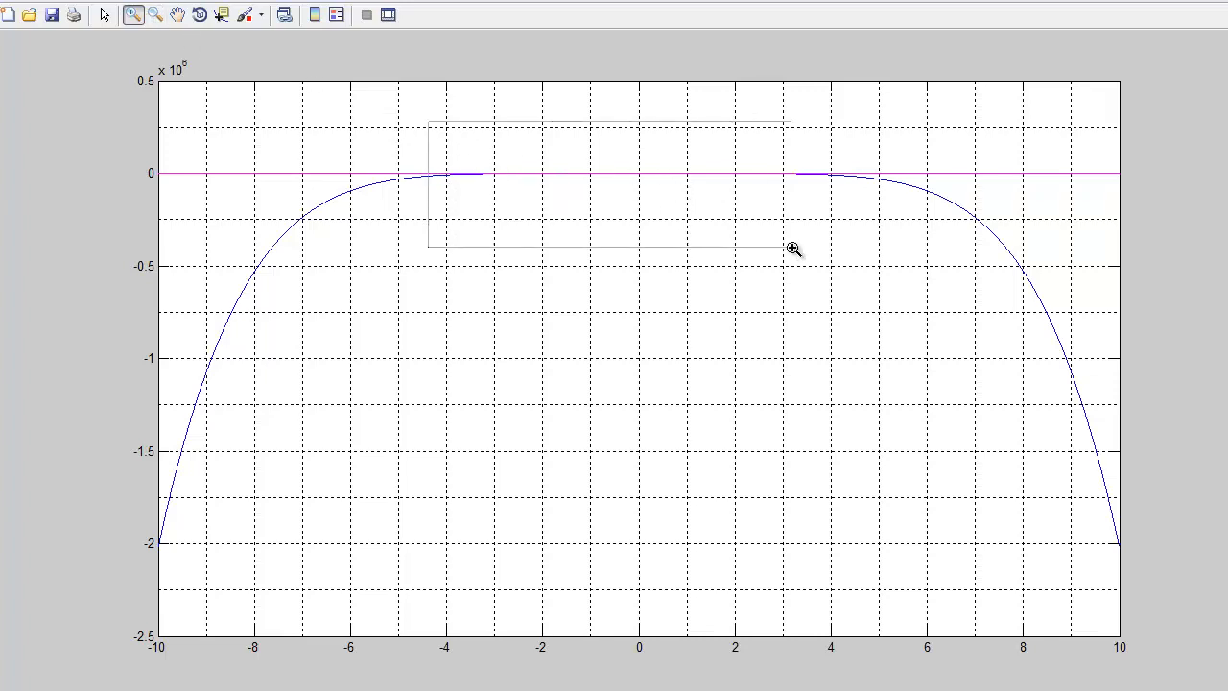
drag(426, 115, 791, 249)
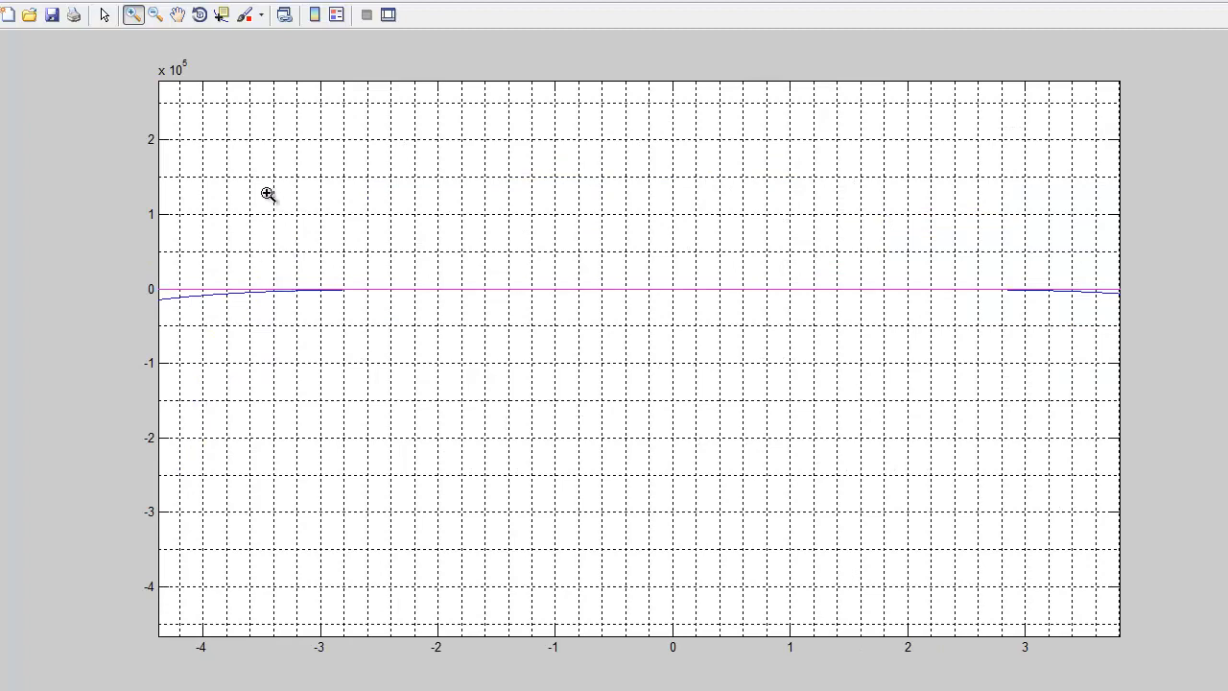
click(268, 192)
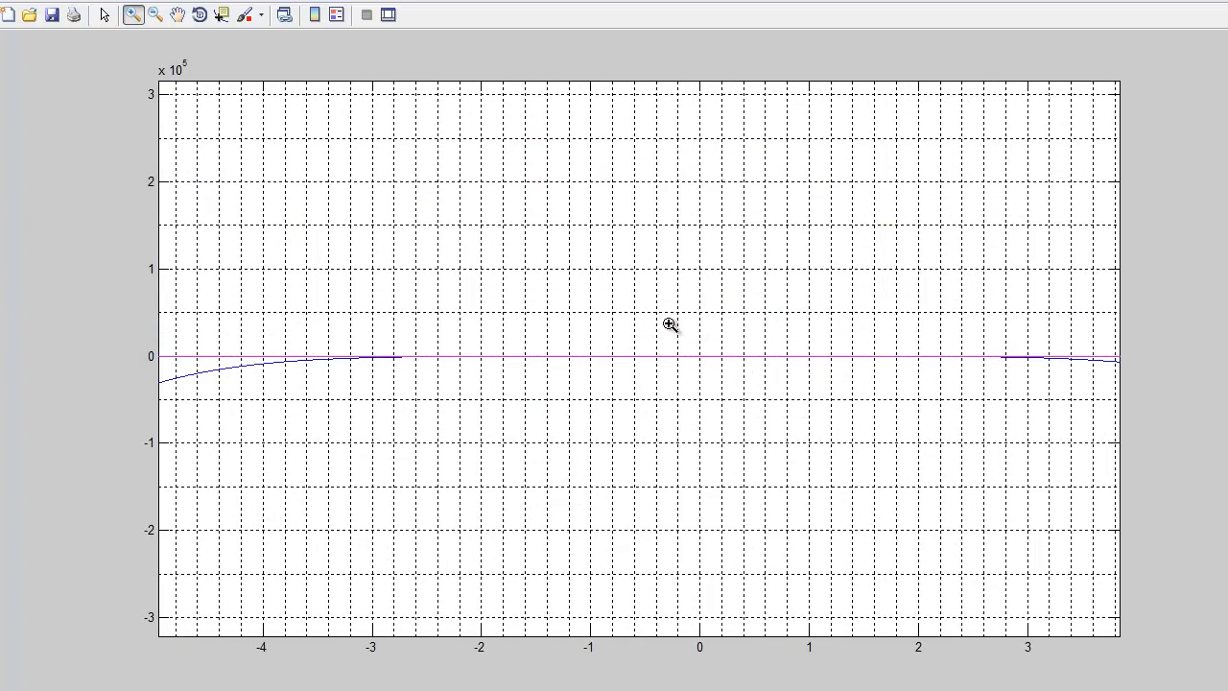
mouse_move(326, 338)
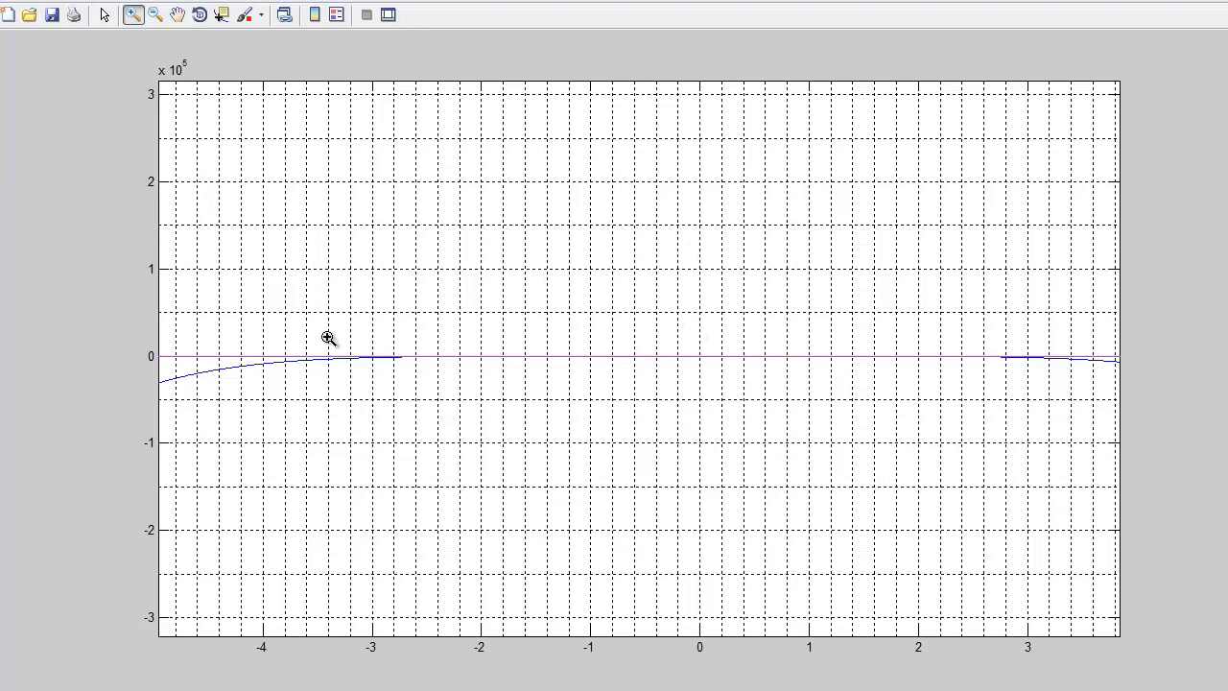
Zoom further to about x -2.7 to 2.3, showing zero crossings near -0.2 and 1.3
drag(326, 338, 835, 384)
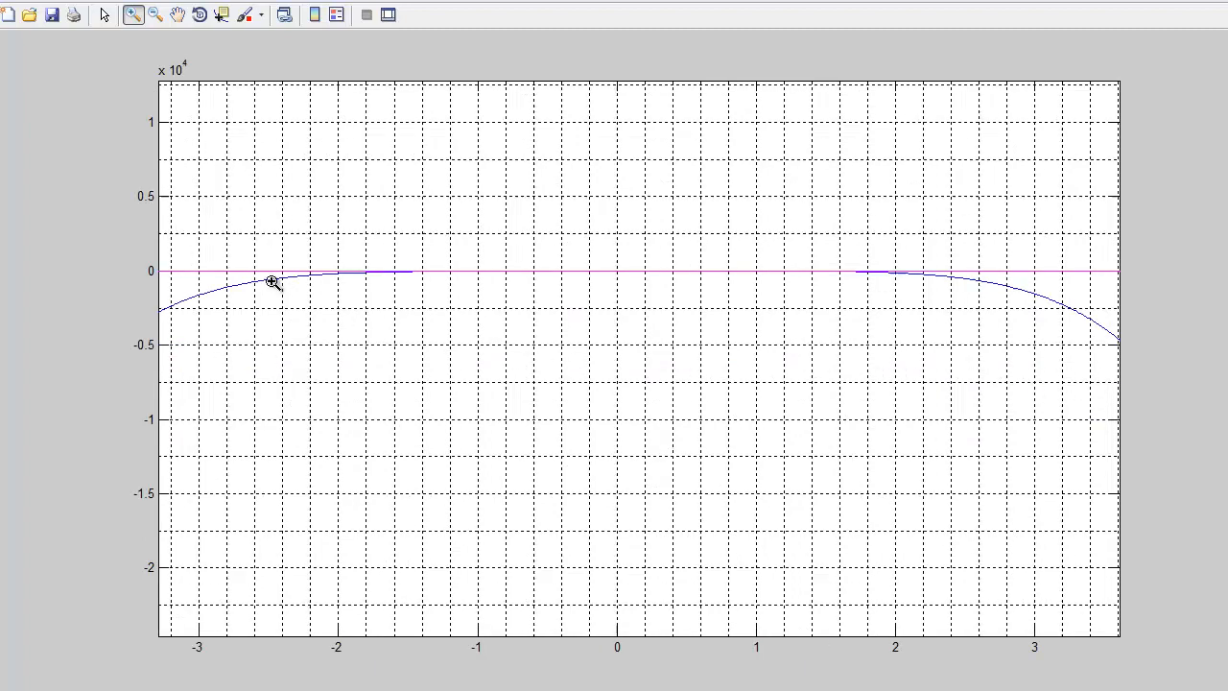
drag(273, 281, 476, 310)
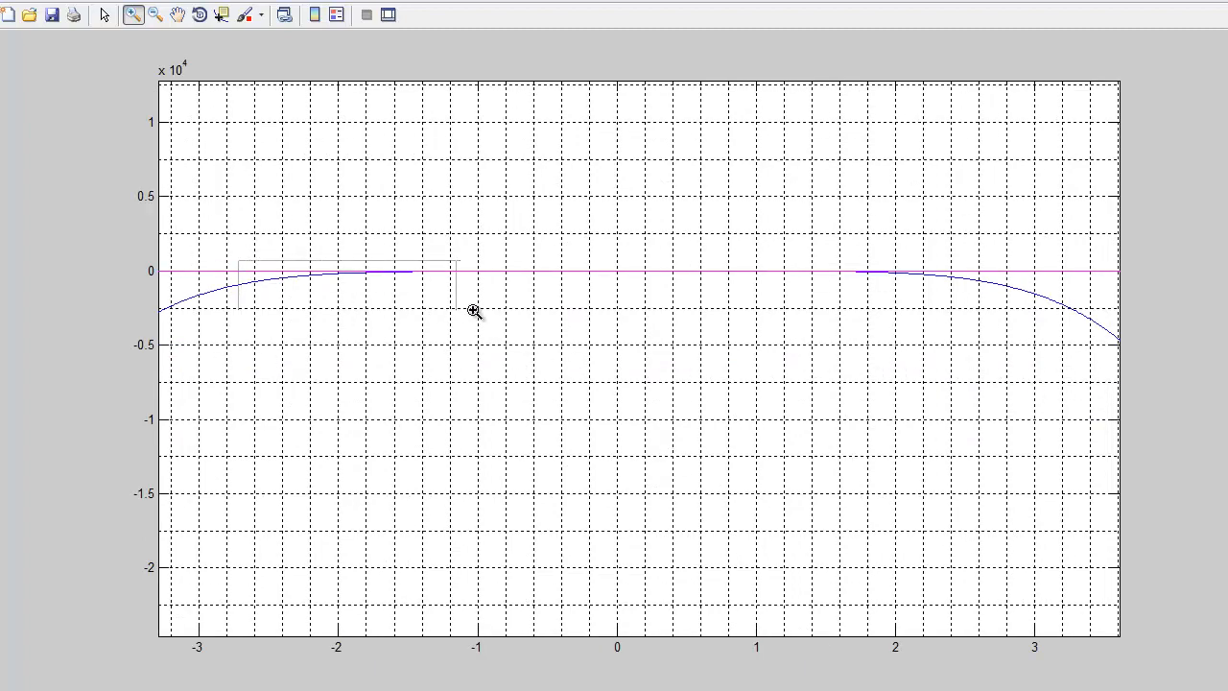
drag(473, 313, 956, 261)
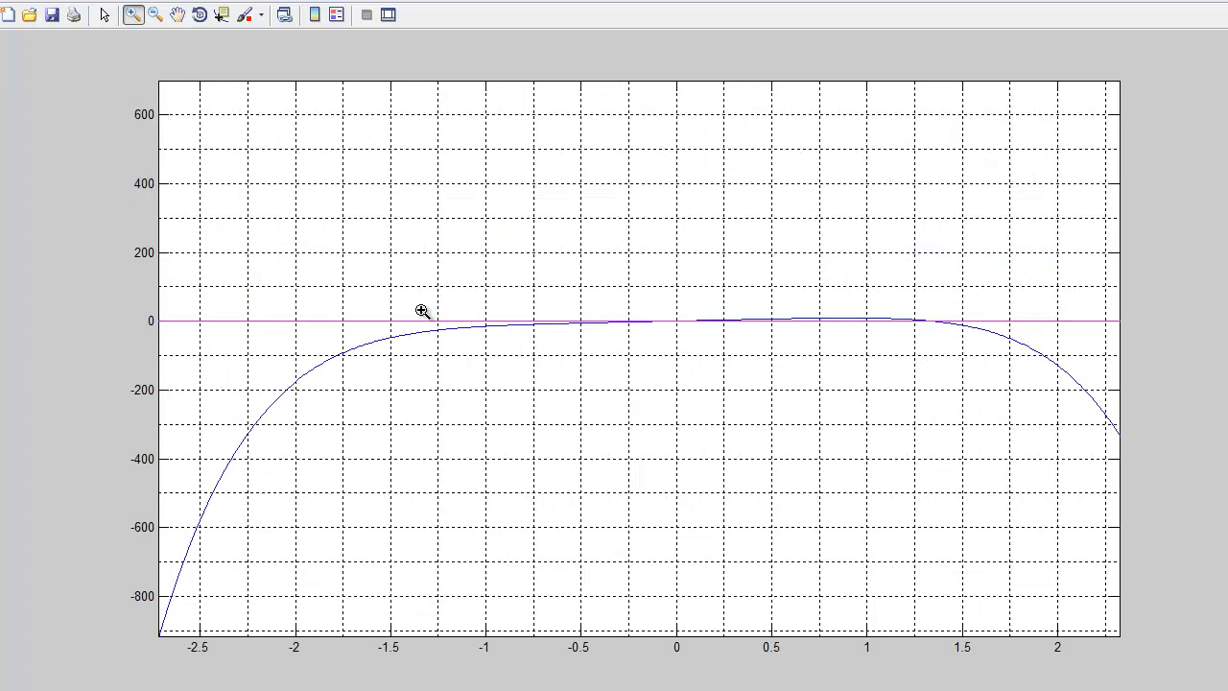
mouse_move(439, 319)
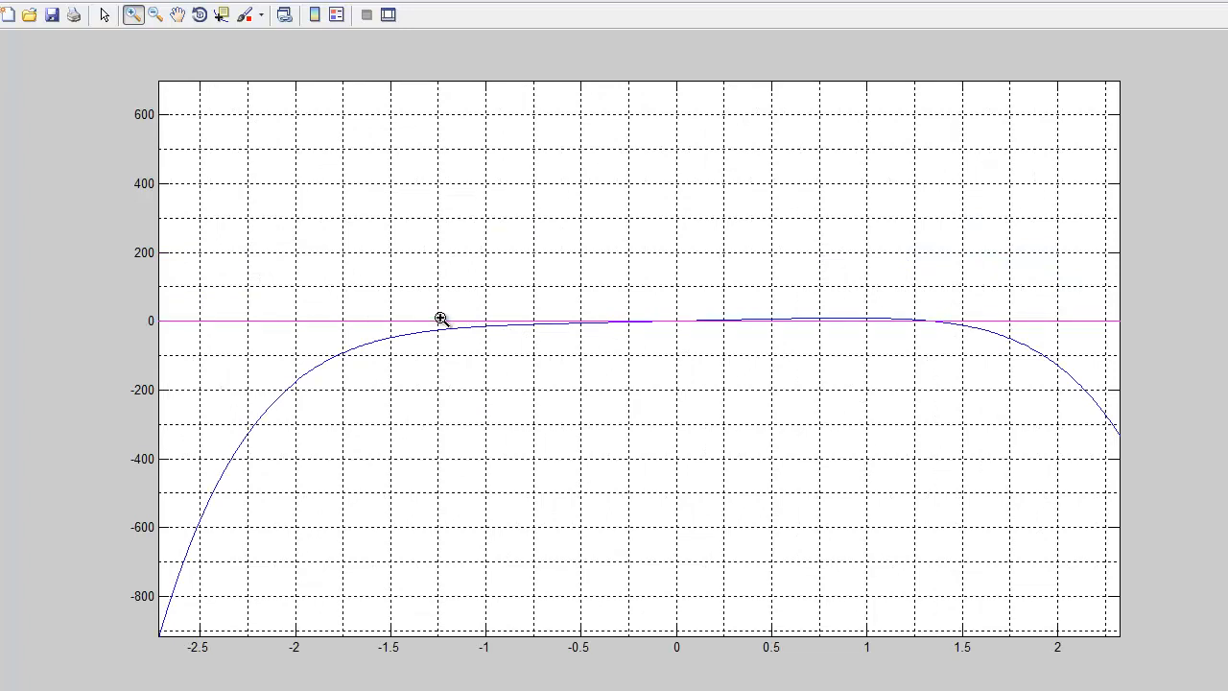
mouse_move(437, 319)
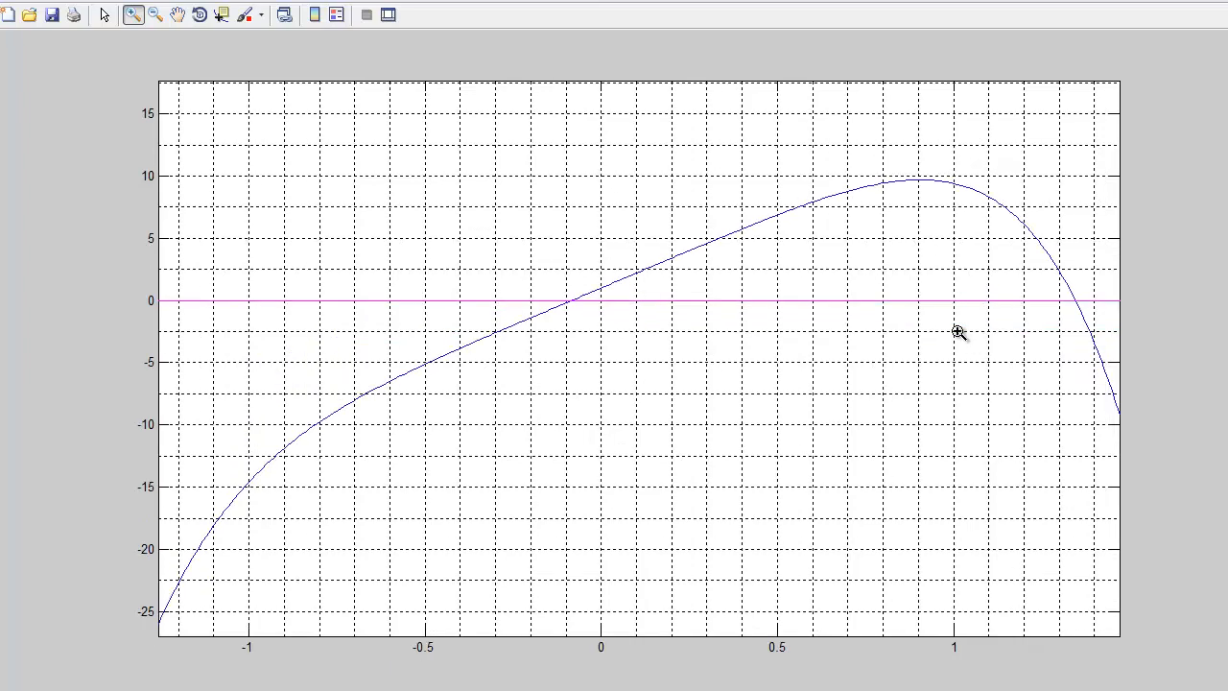
mouse_move(933, 338)
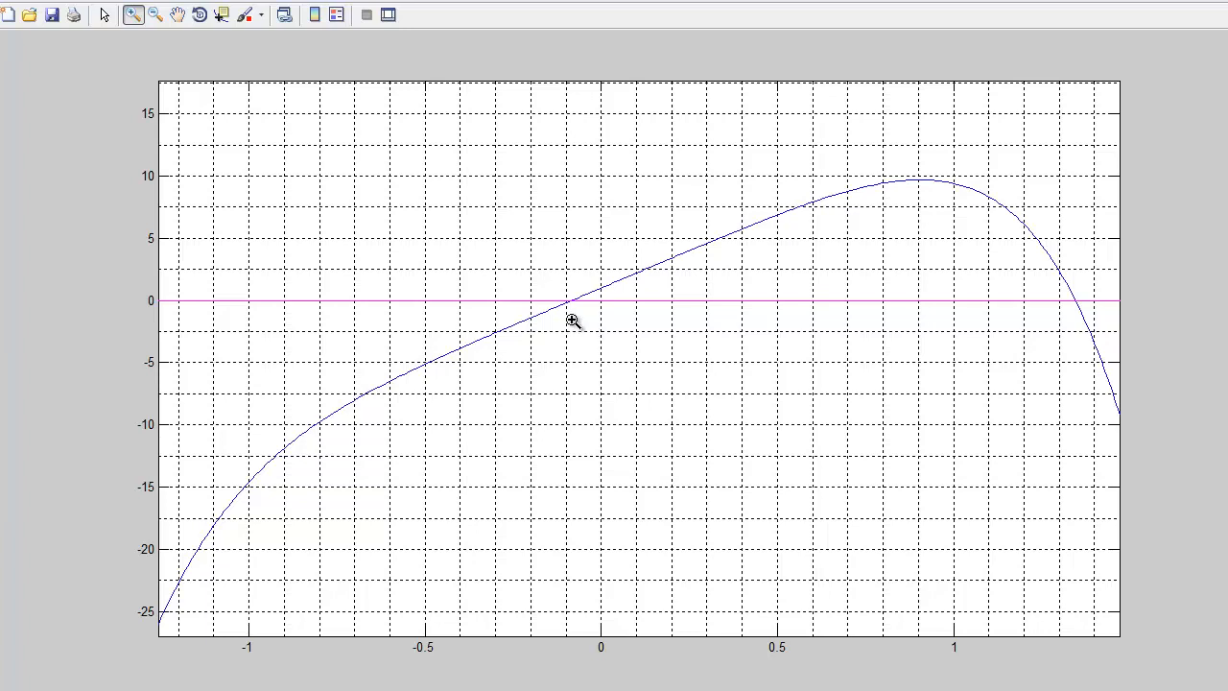
mouse_move(564, 299)
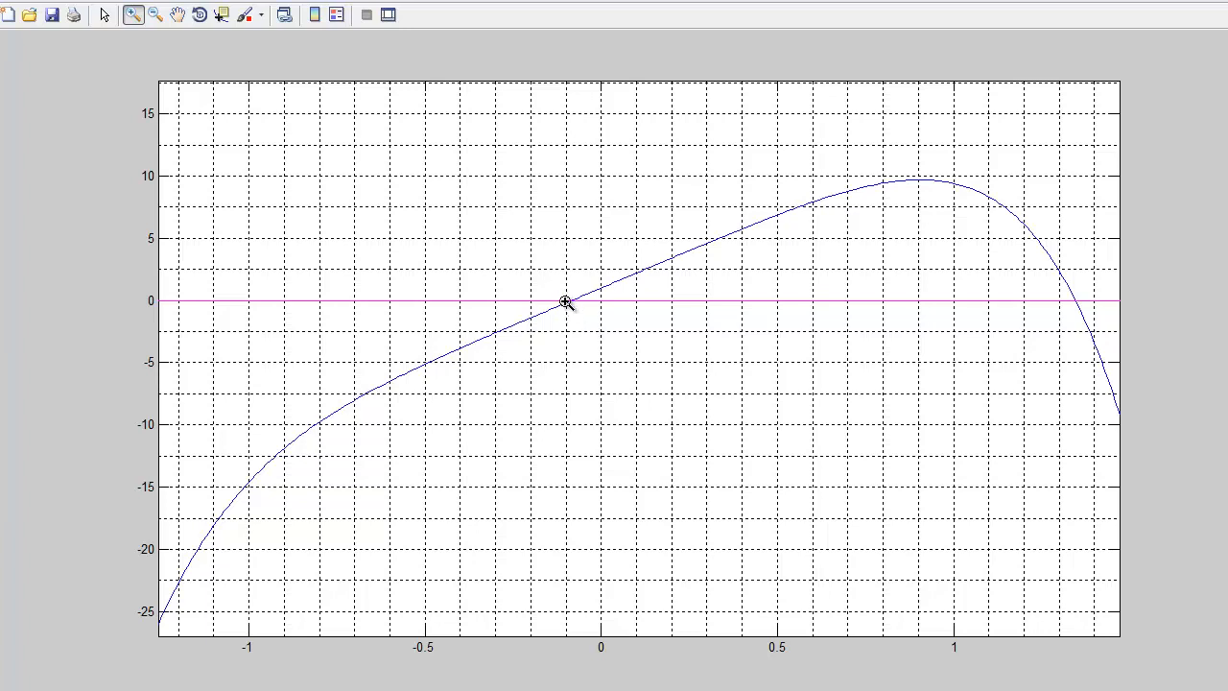
mouse_move(561, 326)
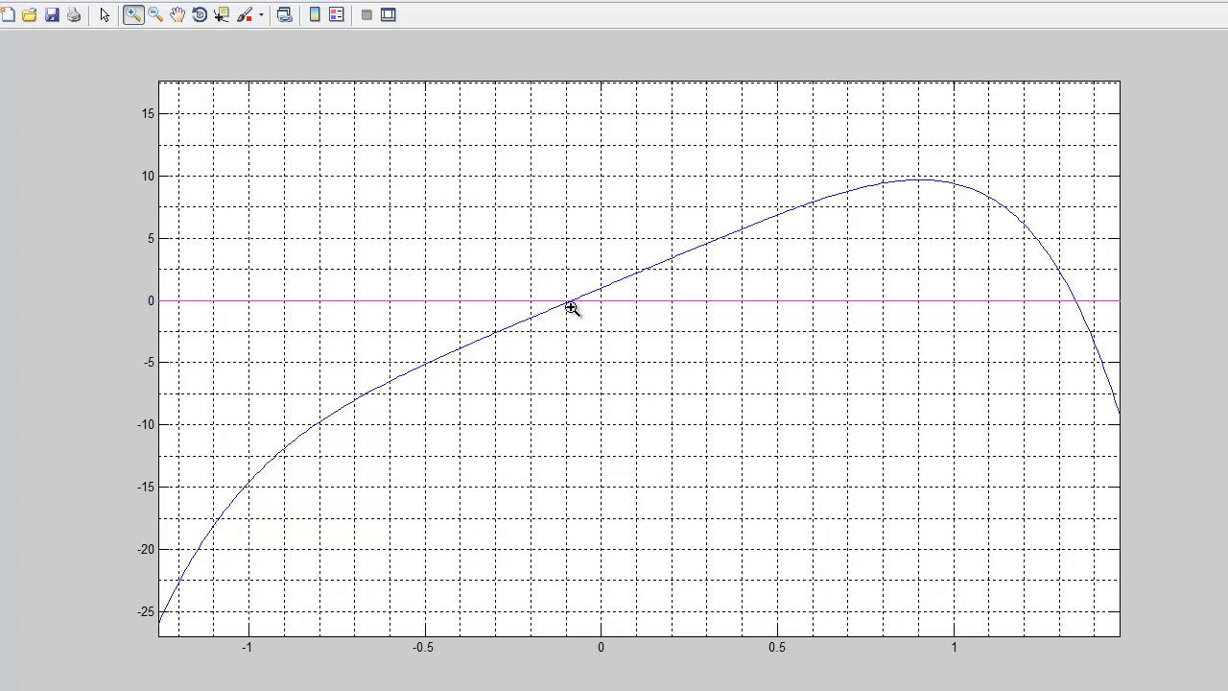
mouse_move(1073, 307)
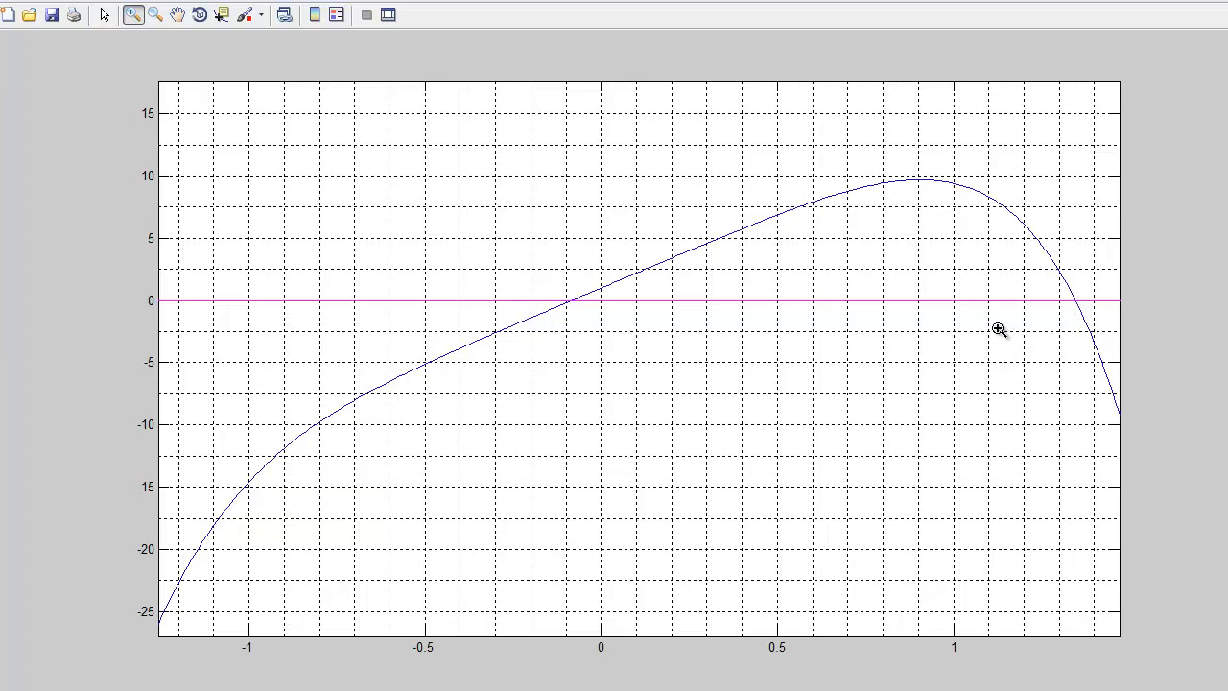
mouse_move(764, 637)
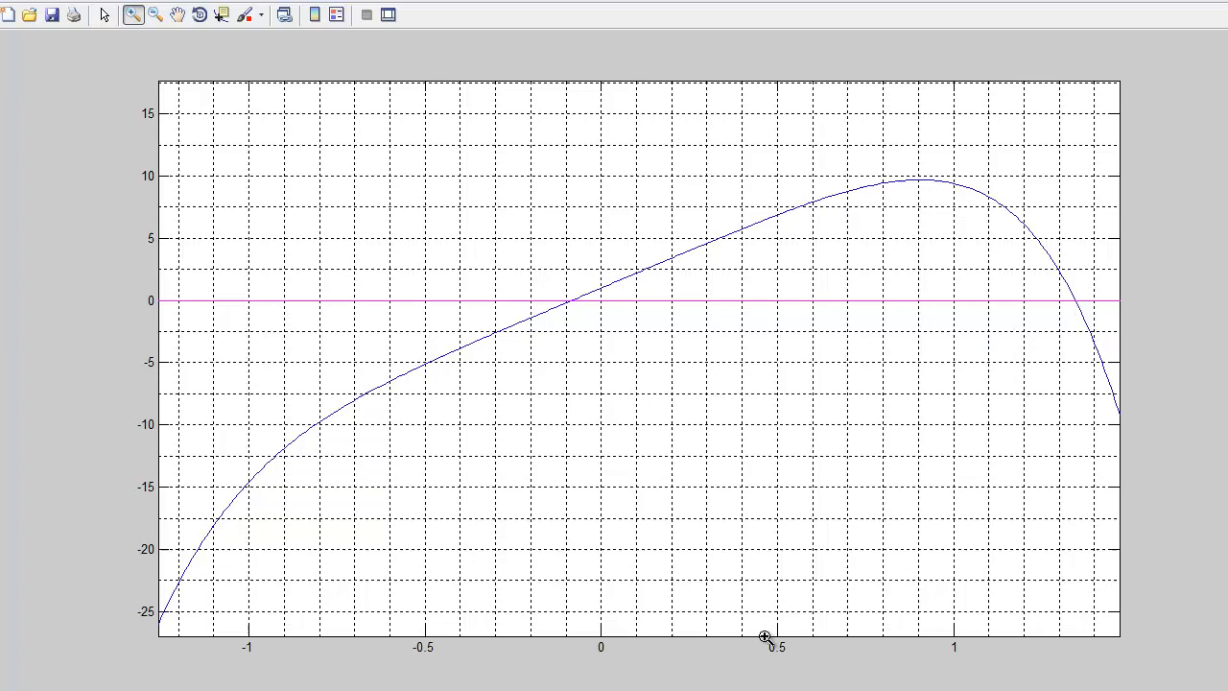
mouse_move(1117, 633)
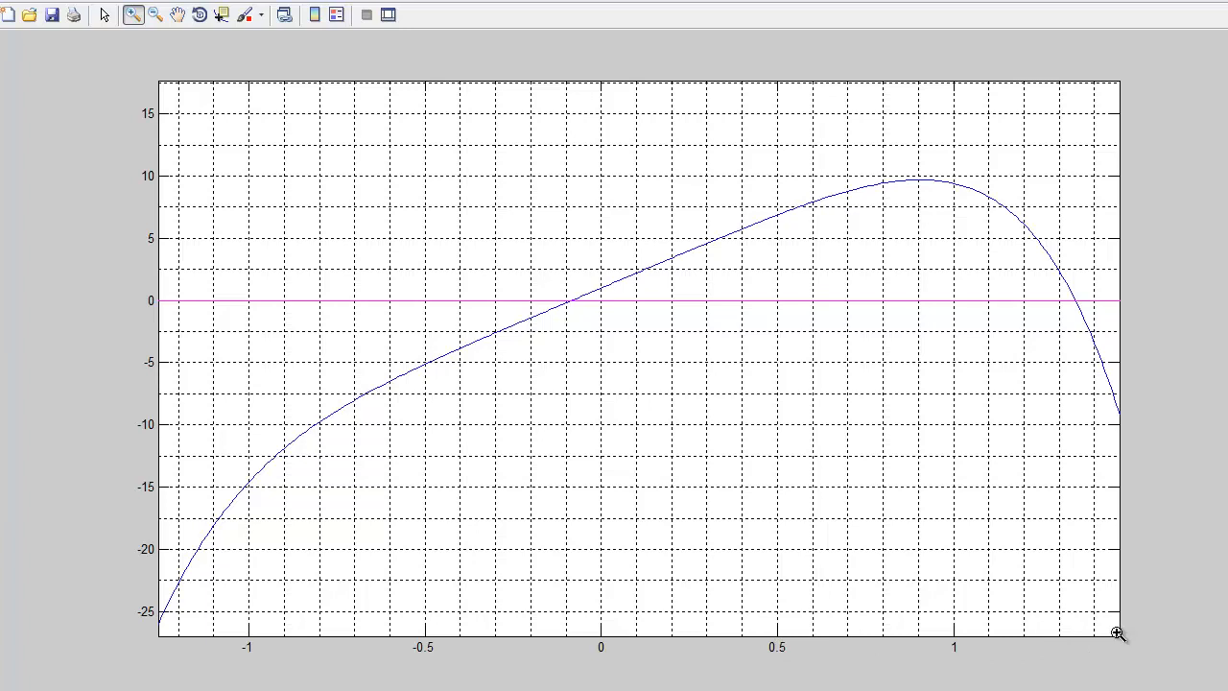
mouse_move(1075, 633)
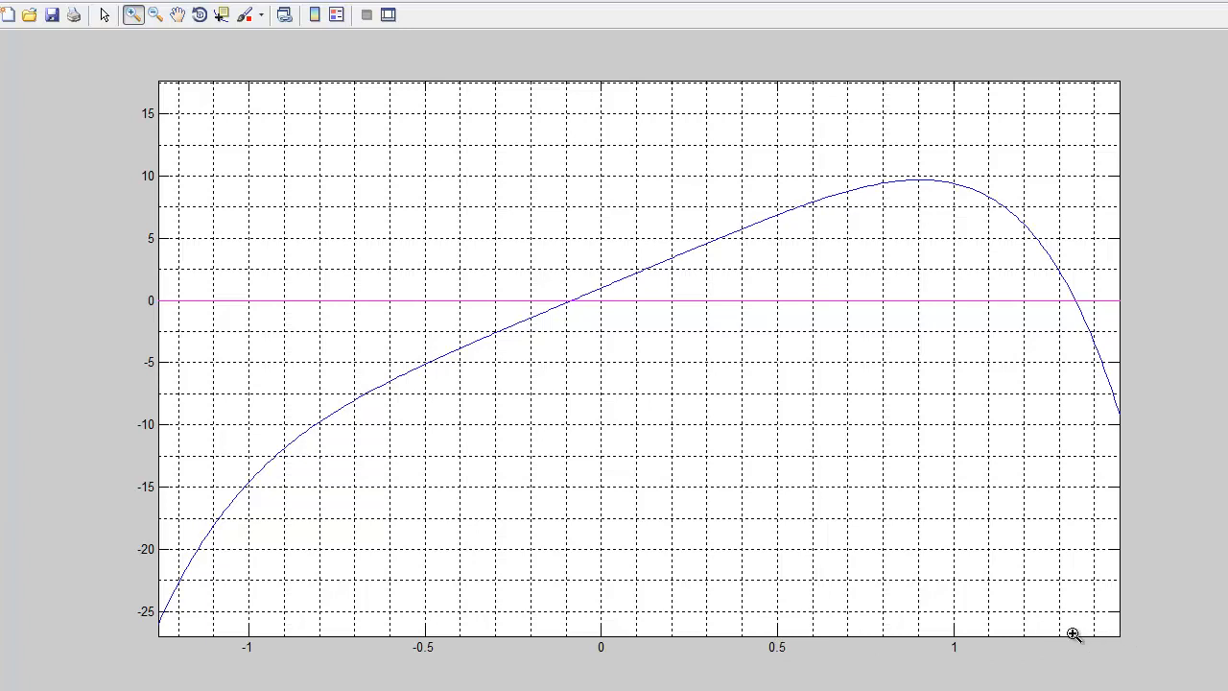
mouse_move(1064, 645)
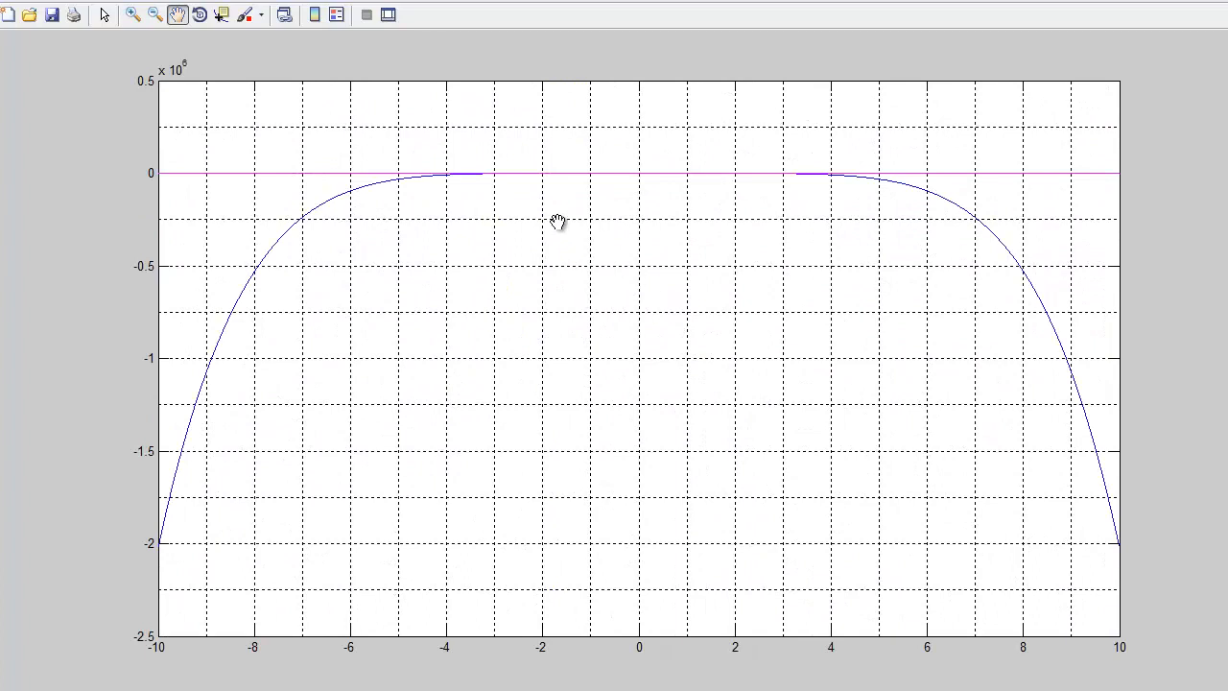
mouse_move(415, 196)
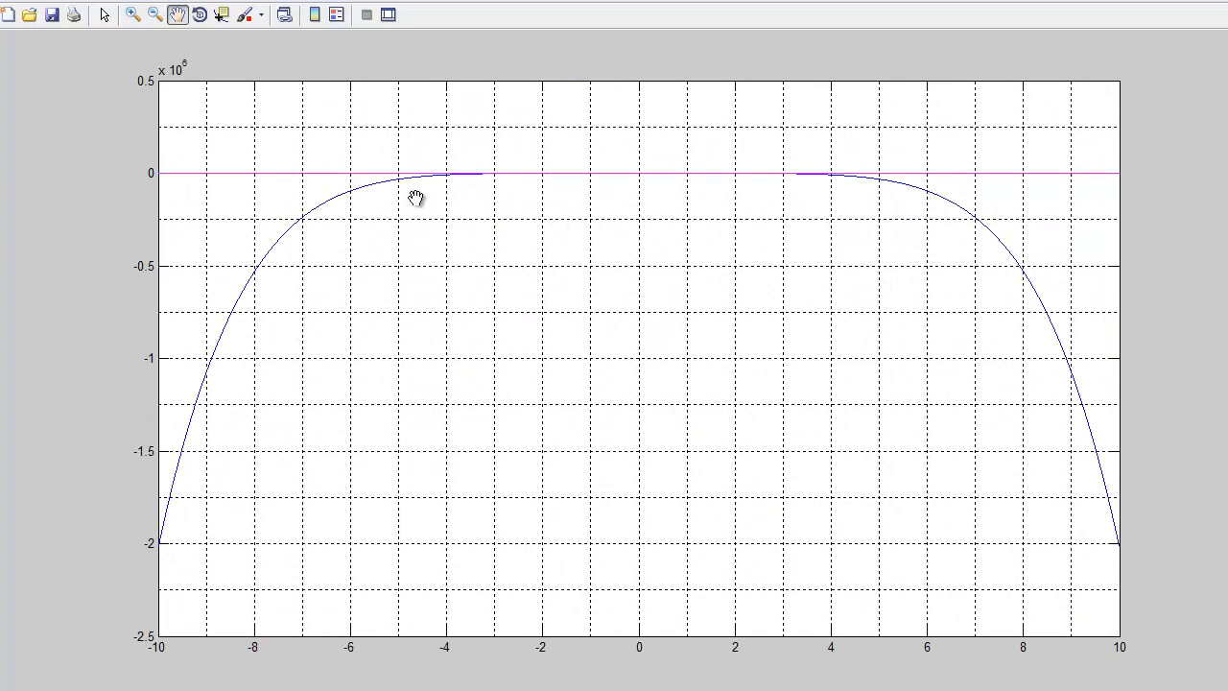
mouse_move(158, 93)
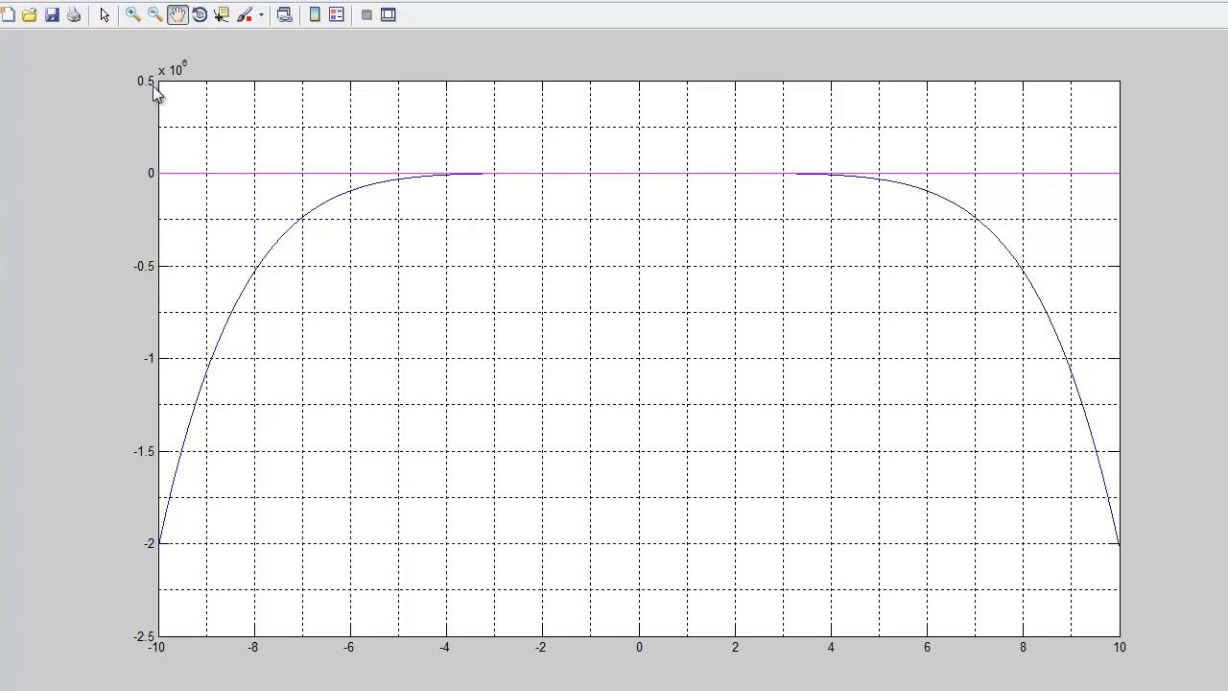
mouse_move(117, 295)
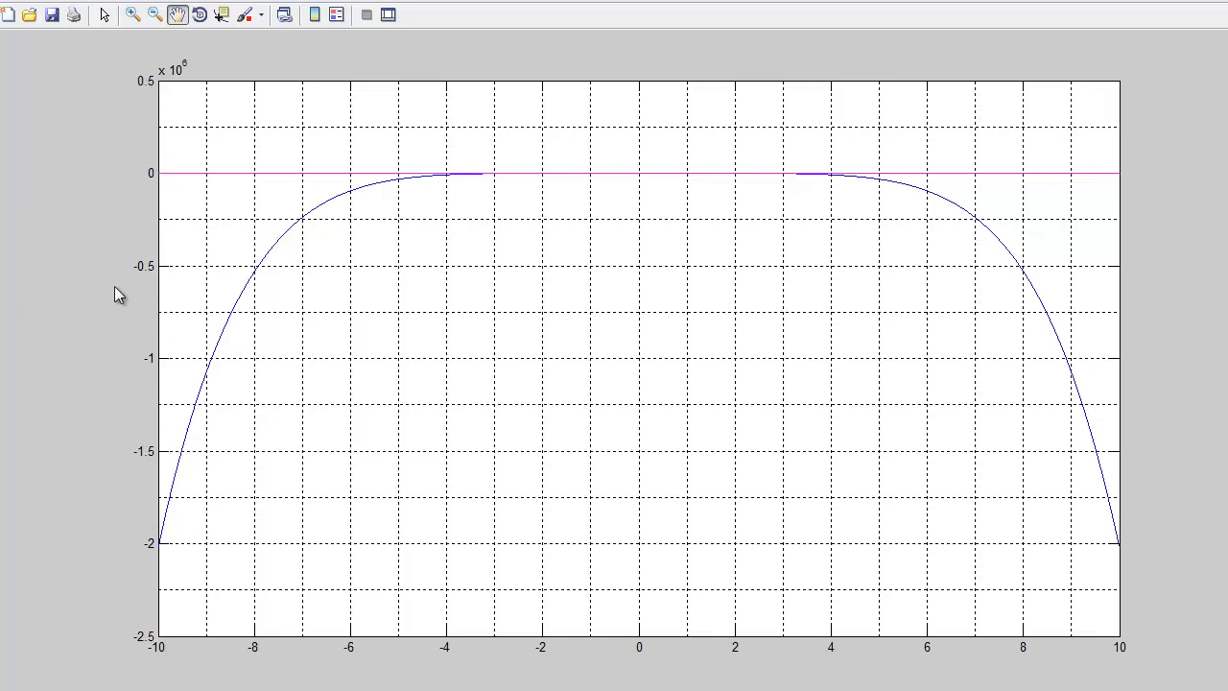
mouse_move(610, 157)
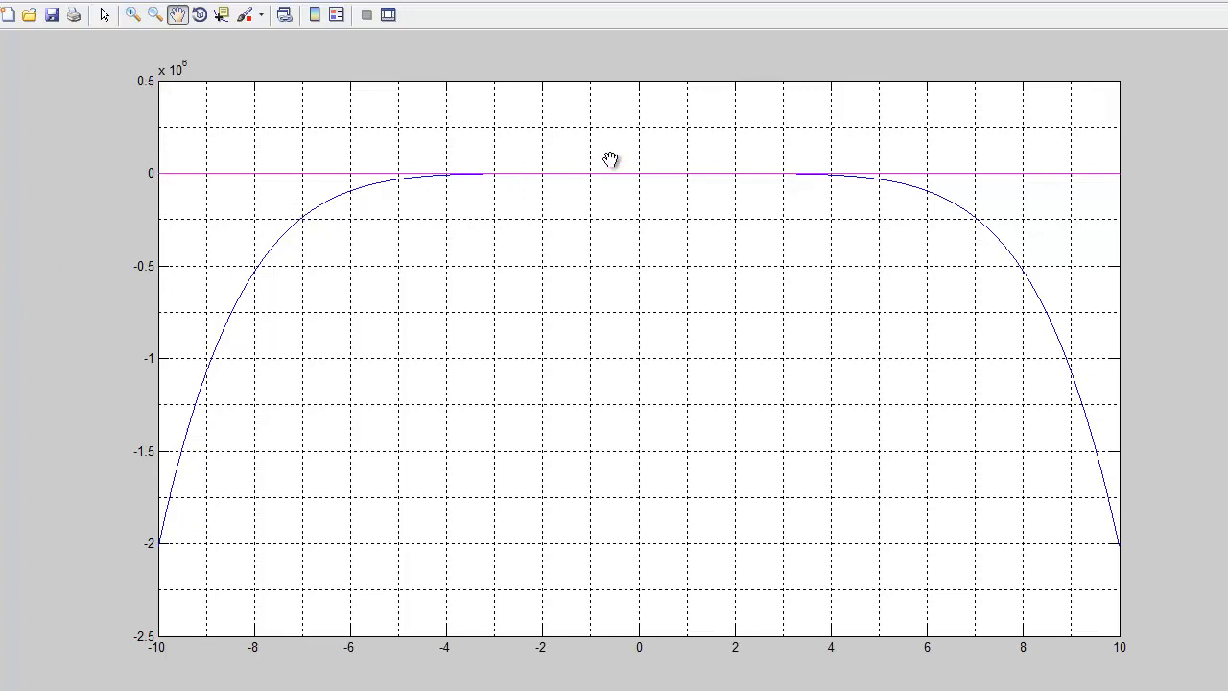
mouse_move(779, 182)
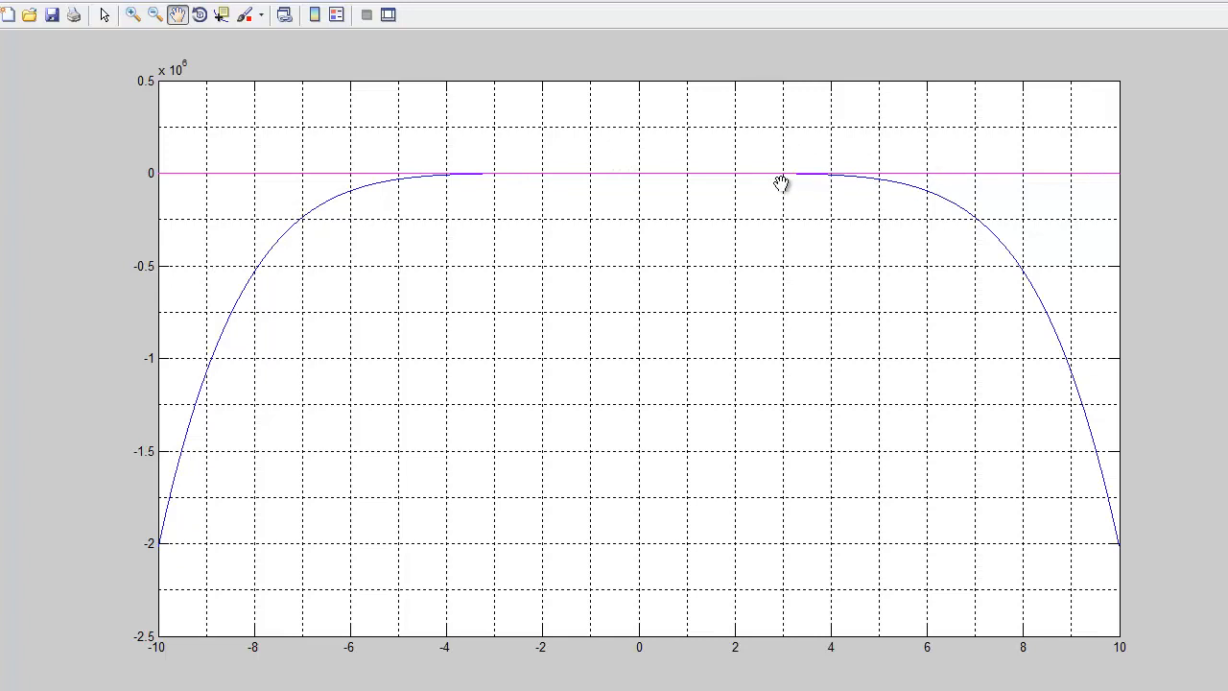
mouse_move(776, 188)
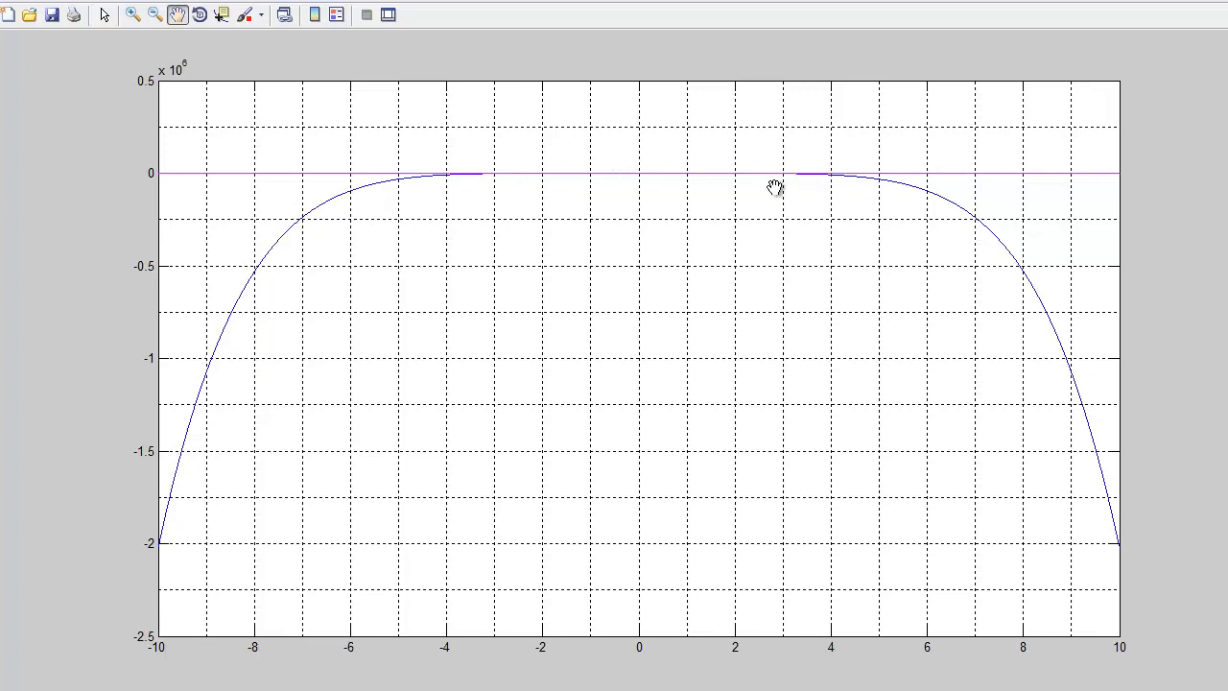
mouse_move(478, 265)
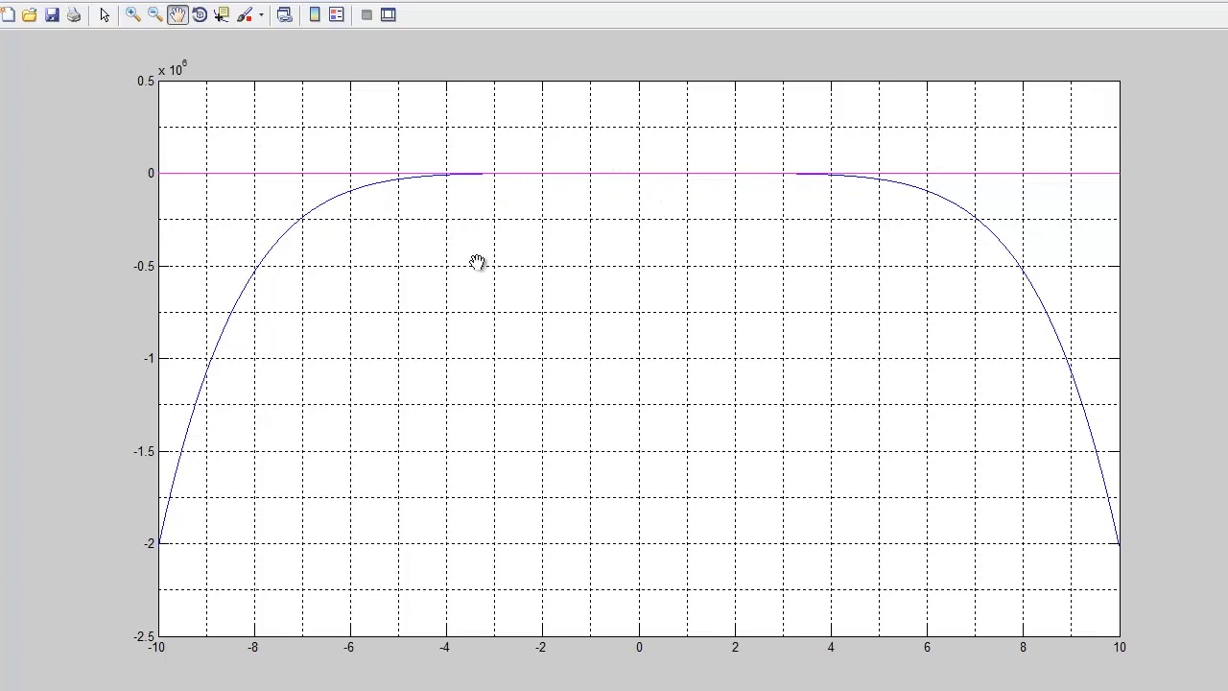
mouse_move(498, 196)
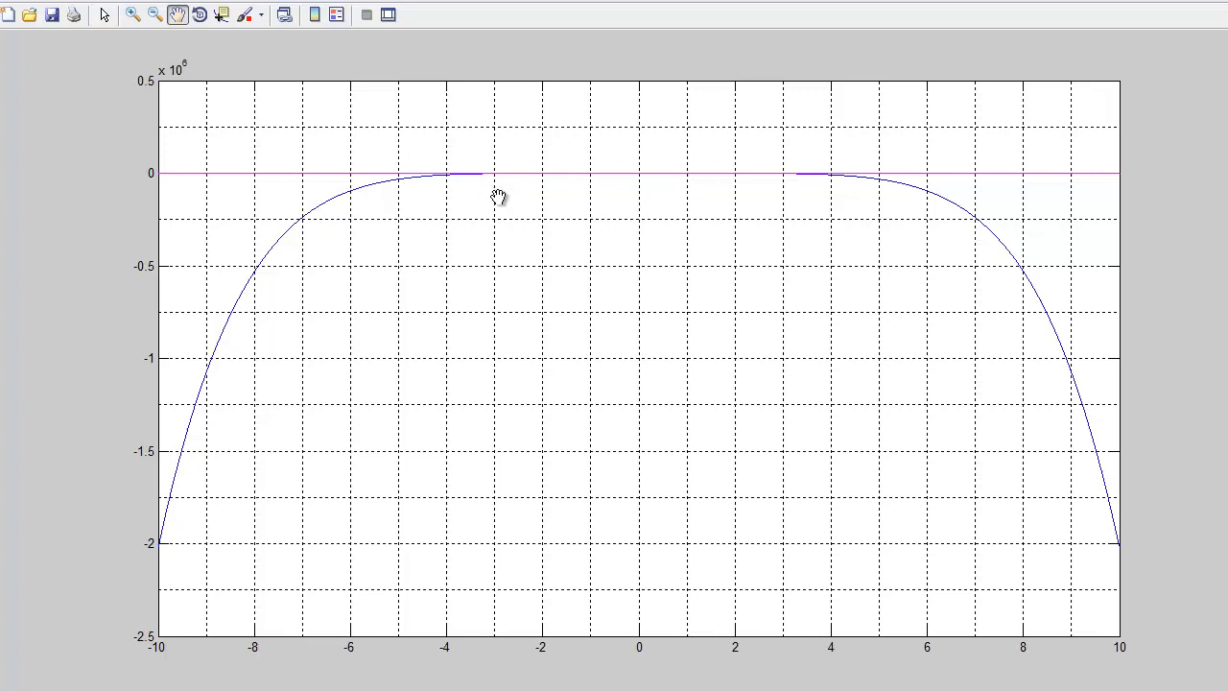
mouse_move(361, 165)
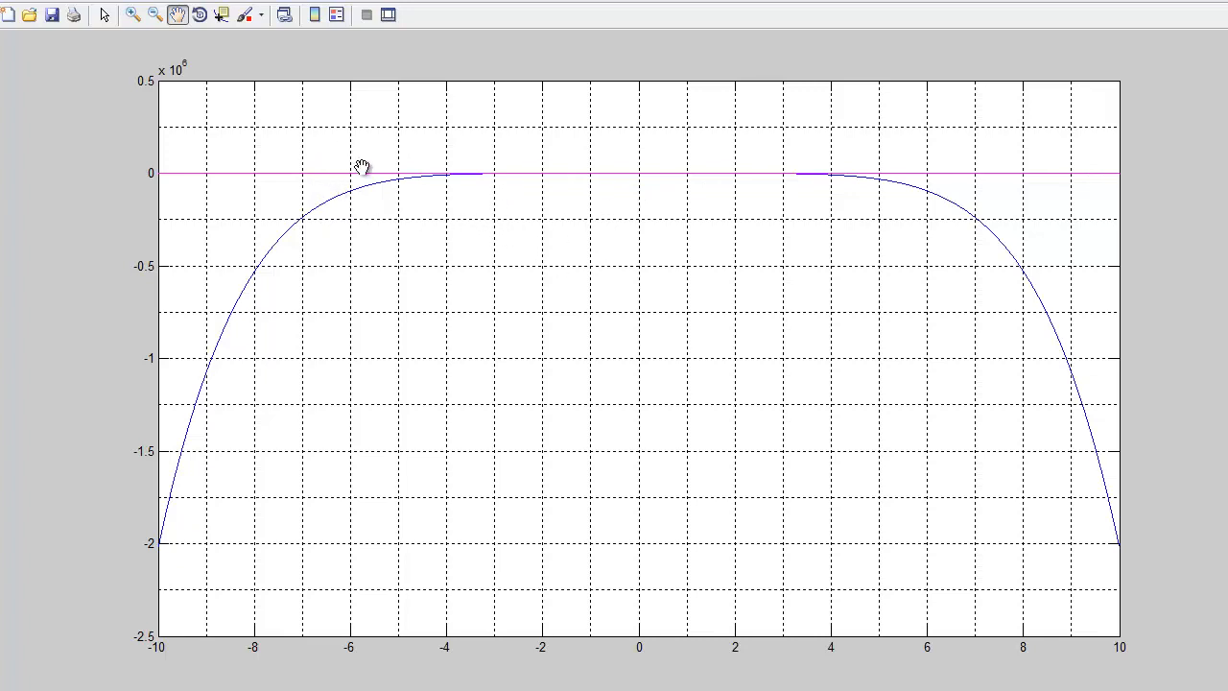
mouse_move(553, 158)
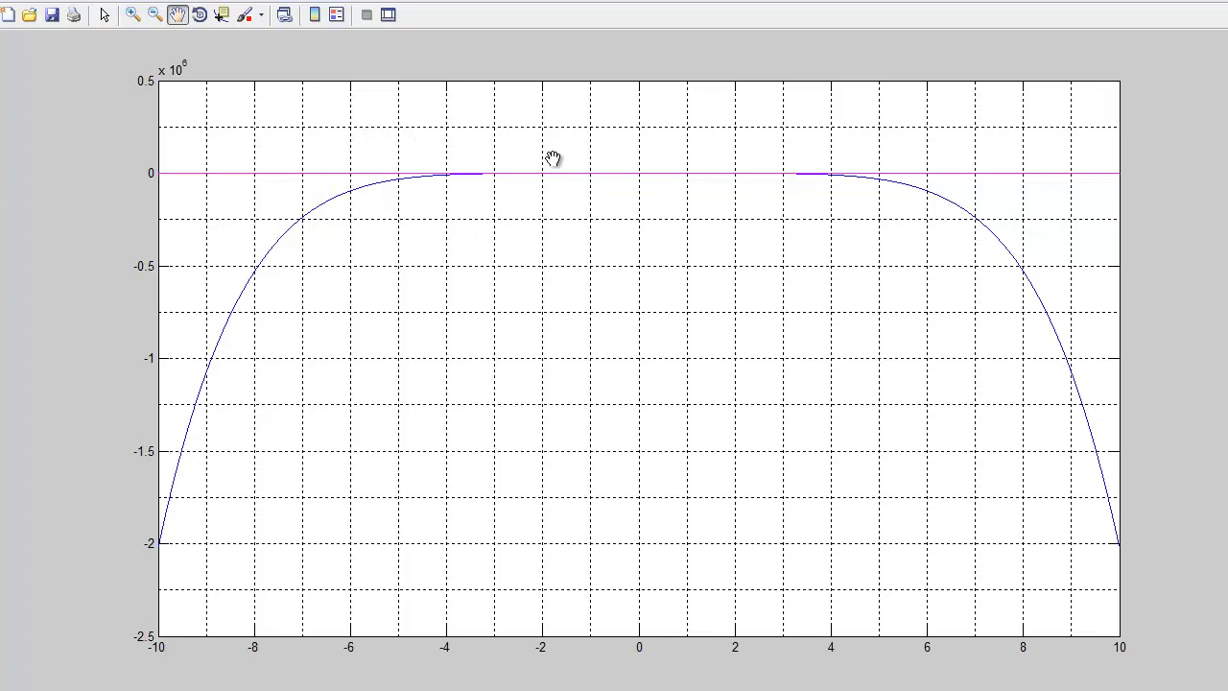
mouse_move(395, 152)
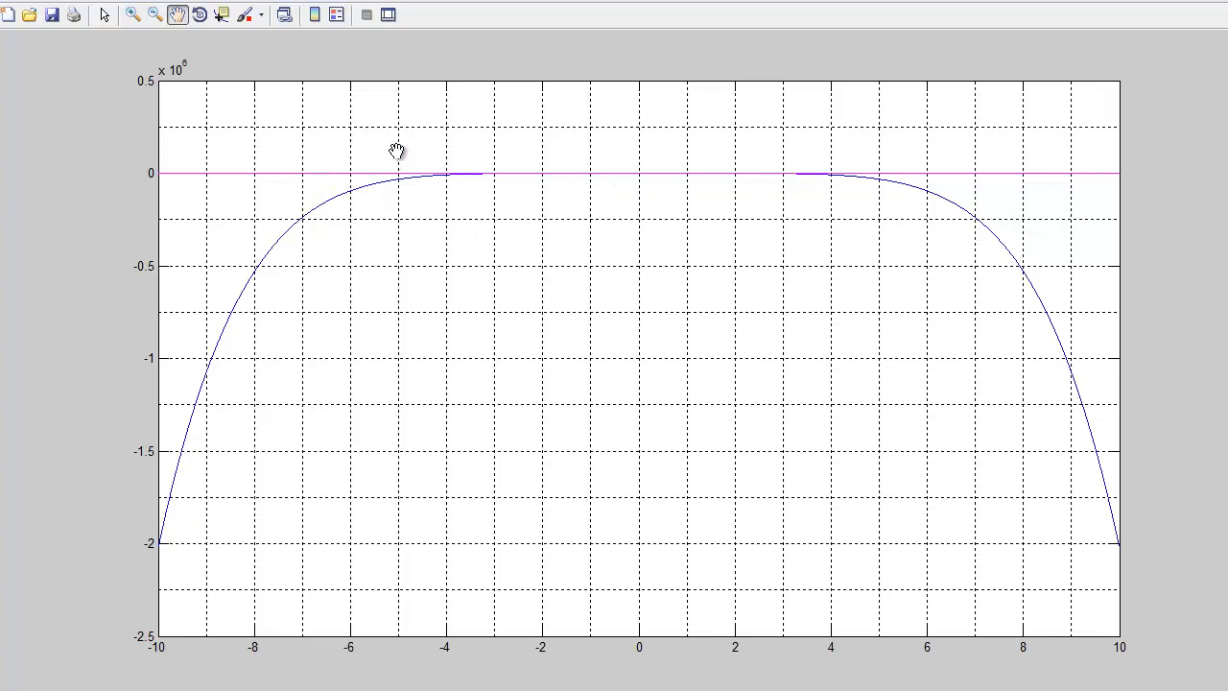
mouse_move(672, 53)
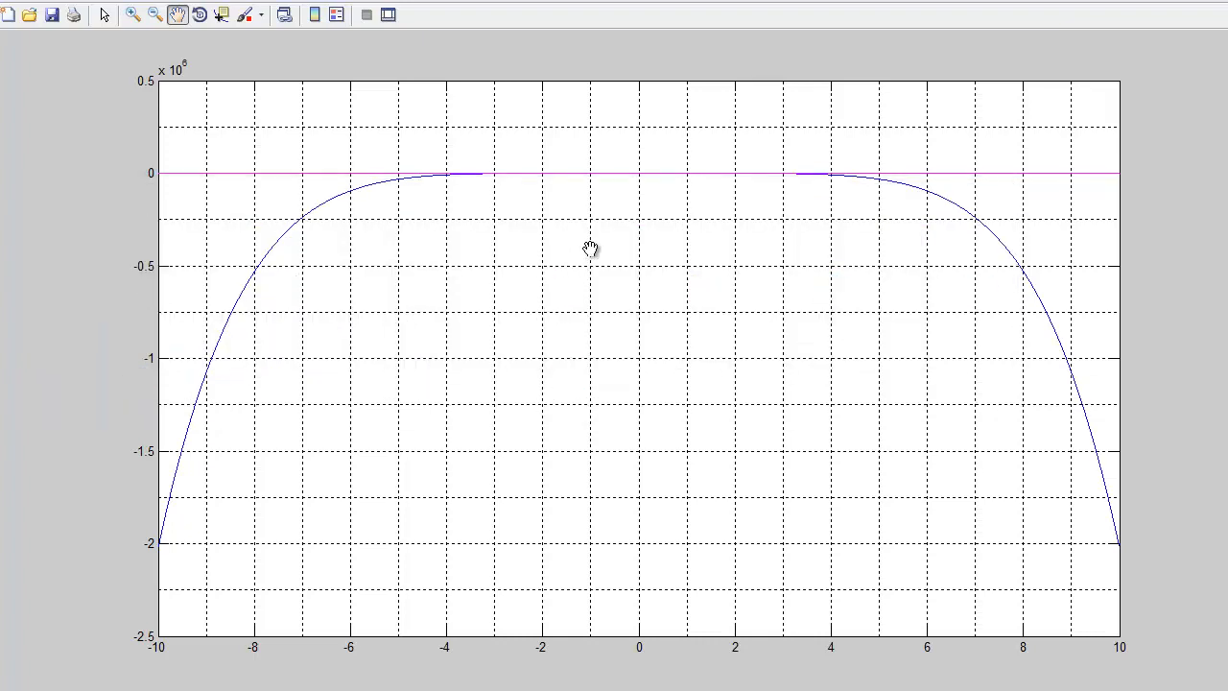
mouse_move(579, 176)
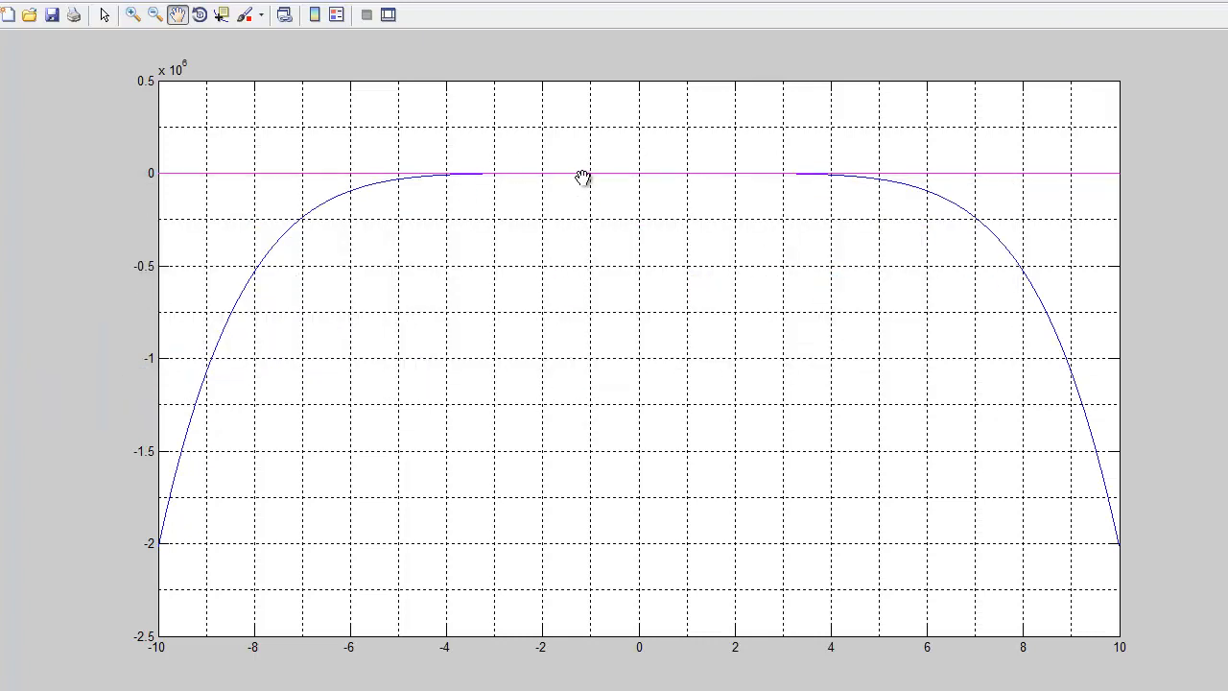